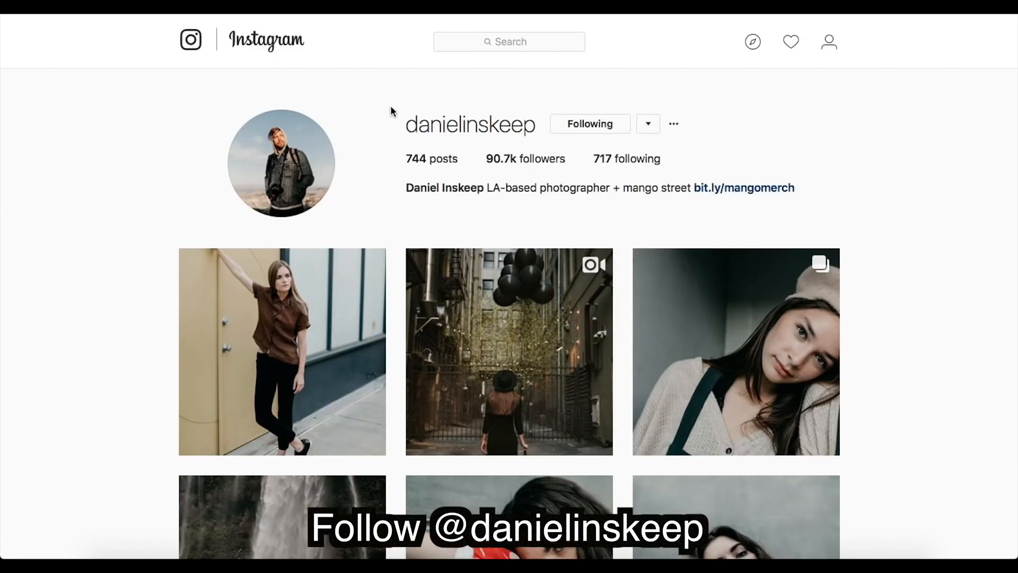
mouse_move(615, 91)
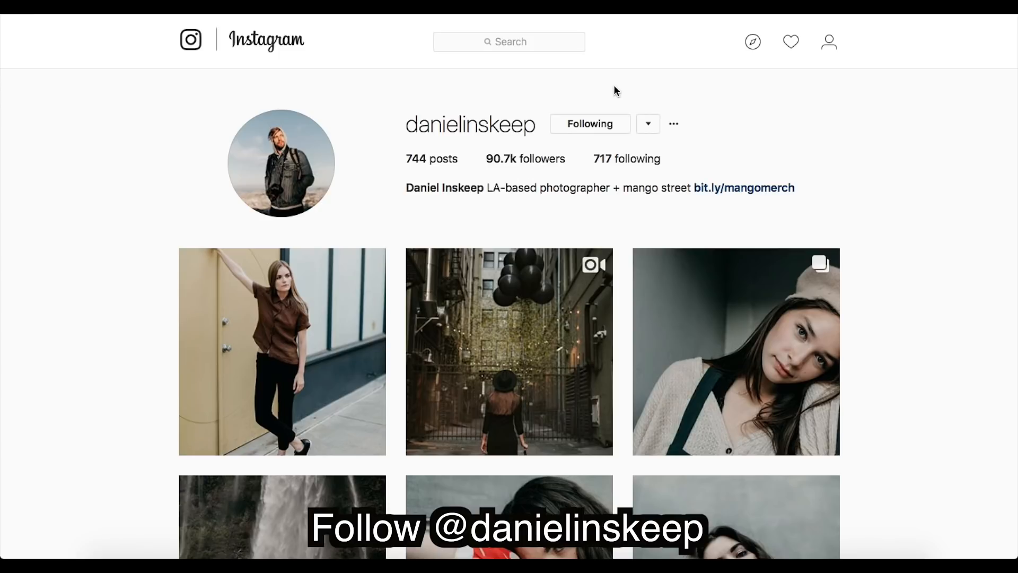
mouse_move(744, 193)
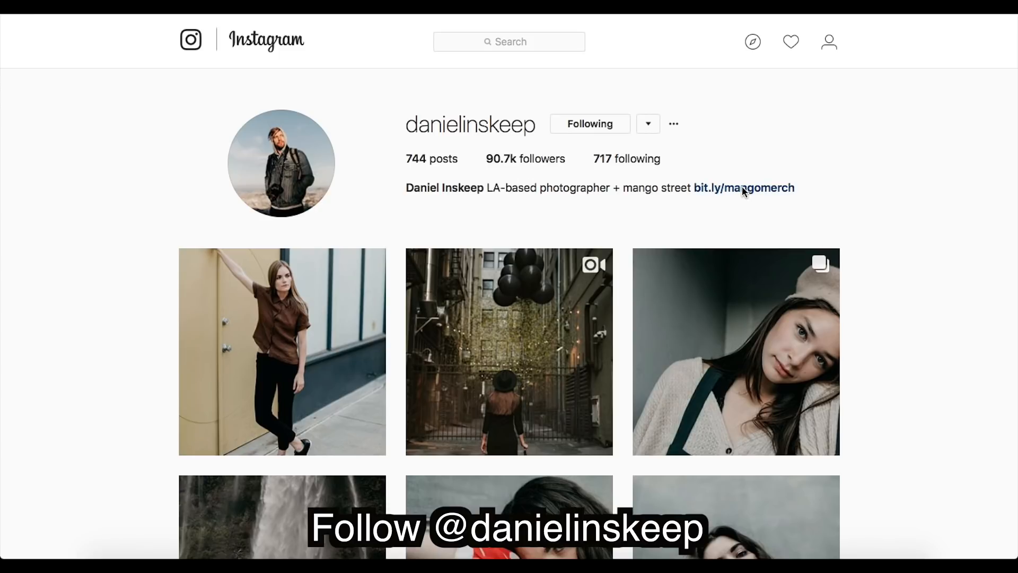
mouse_move(838, 209)
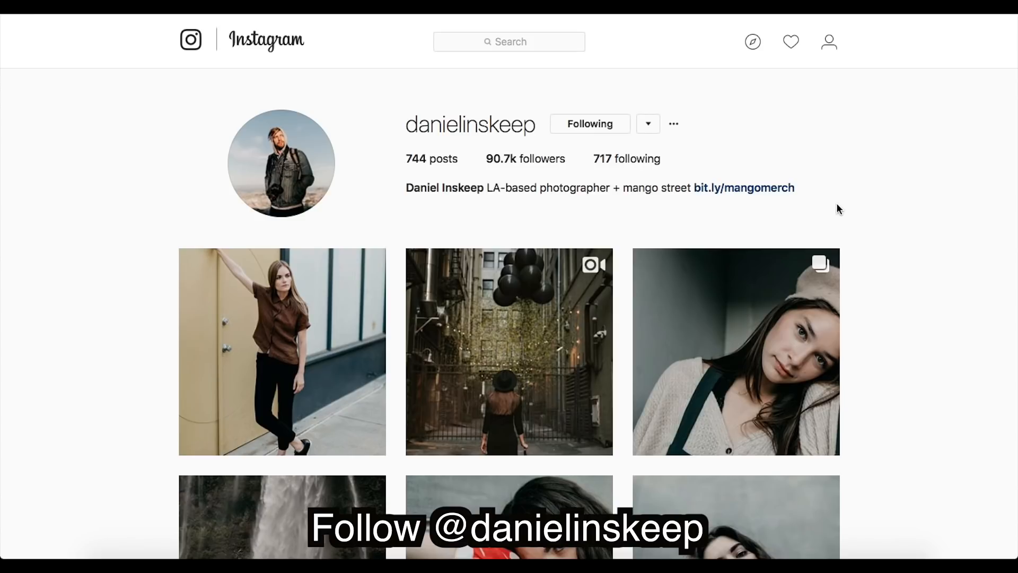
Scroll down the Develop panels while setting the lake photo's exposure +0.20, contrast +35, highlights +43, shadows +64, whites −11, blacks −94
scroll(down, 3)
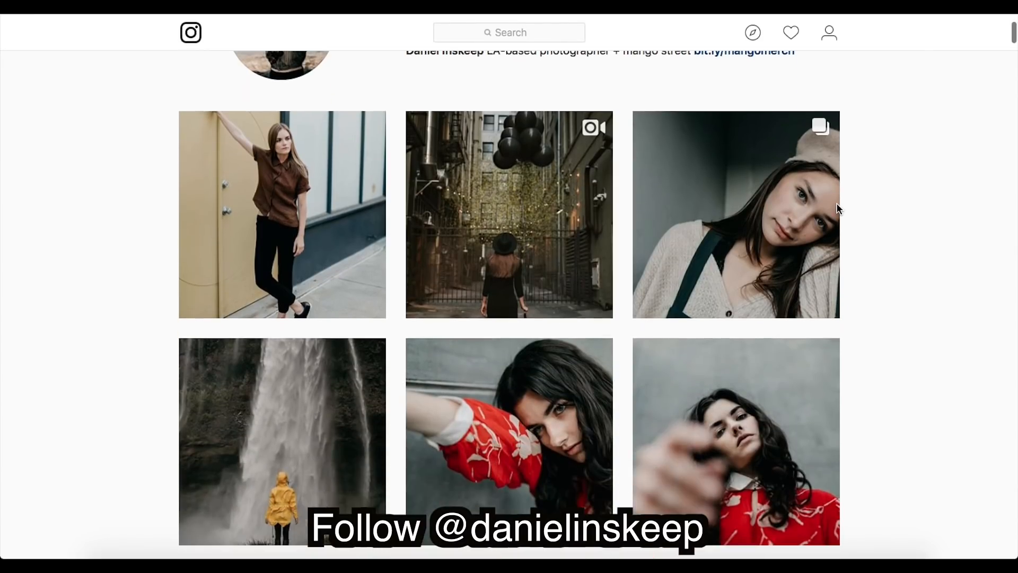
scroll(down, 3)
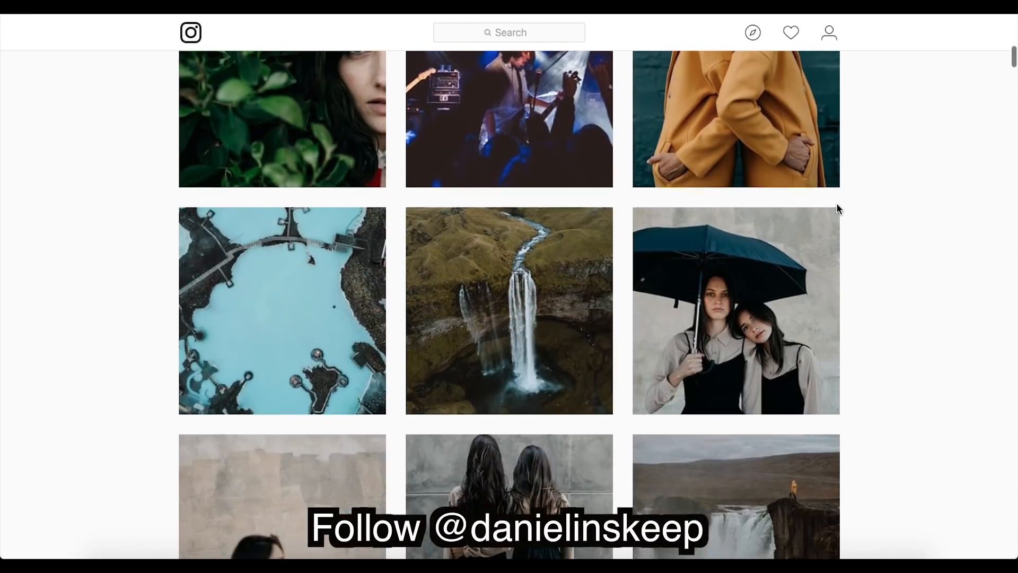
scroll(down, 3)
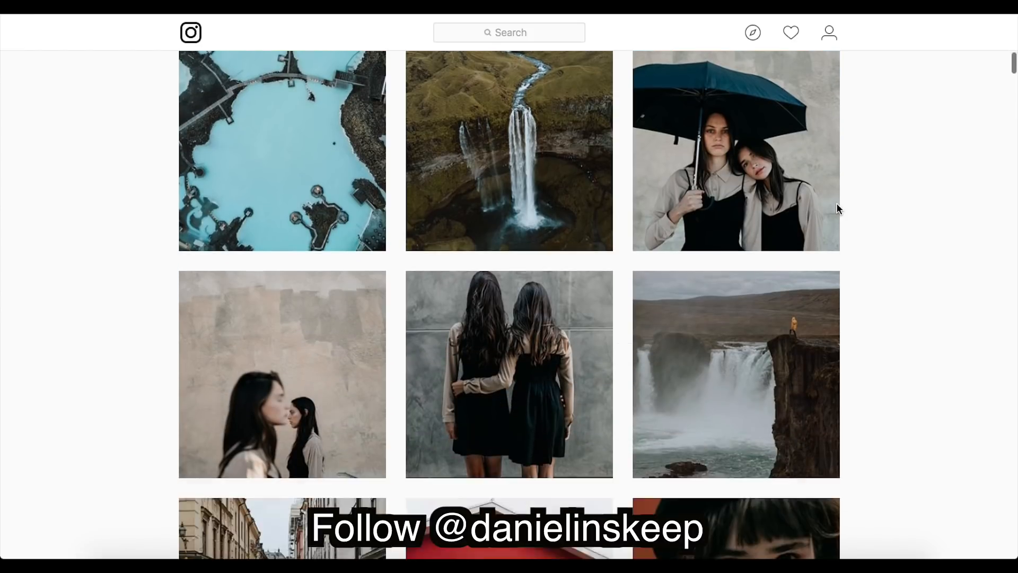
scroll(down, 3)
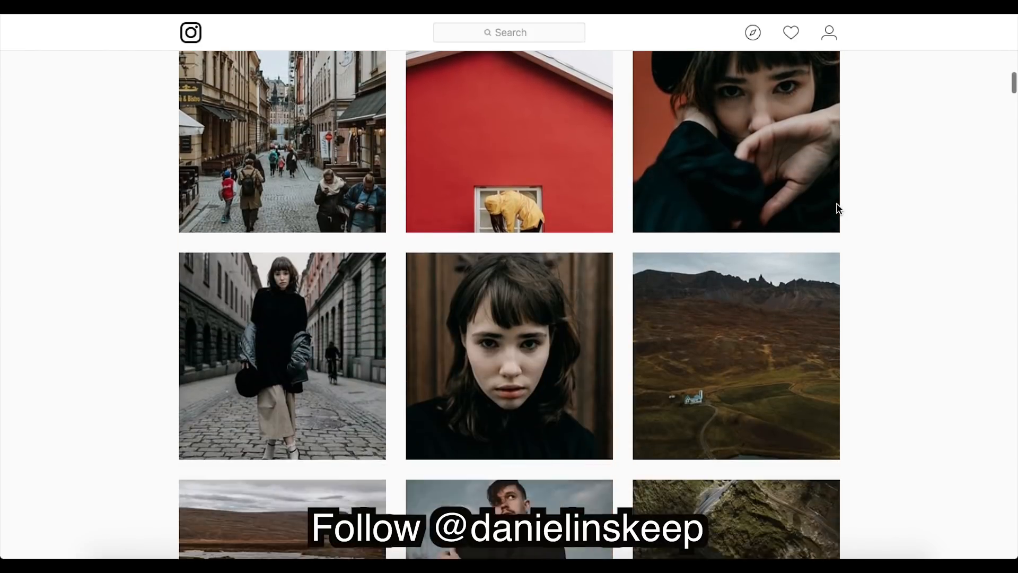
scroll(down, 3)
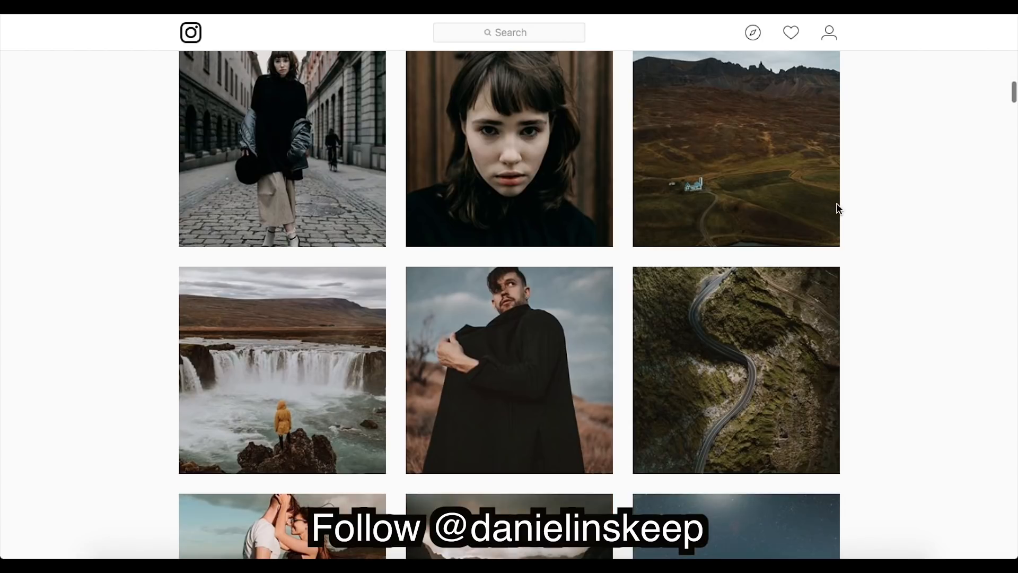
scroll(down, 3)
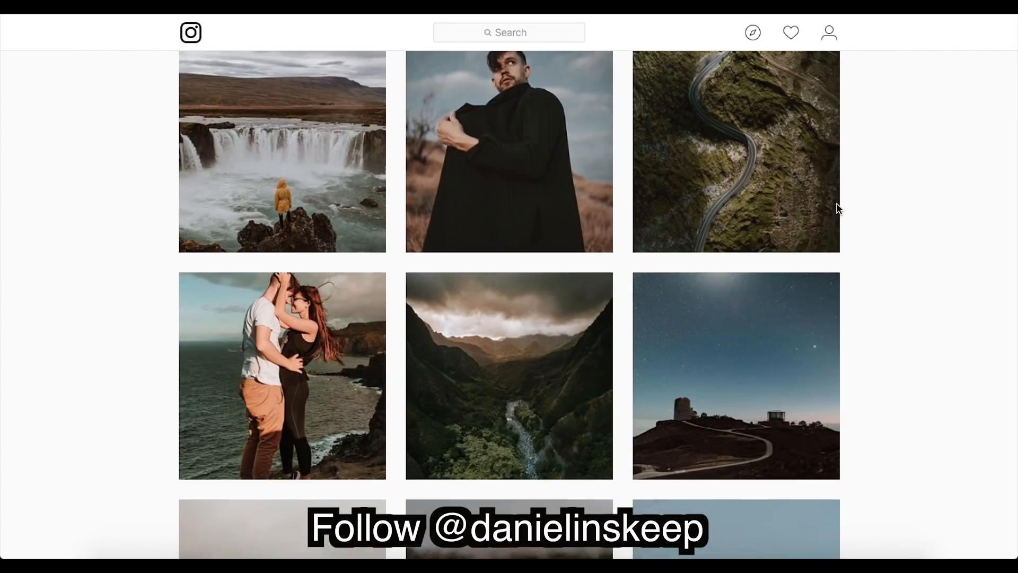
scroll(down, 3)
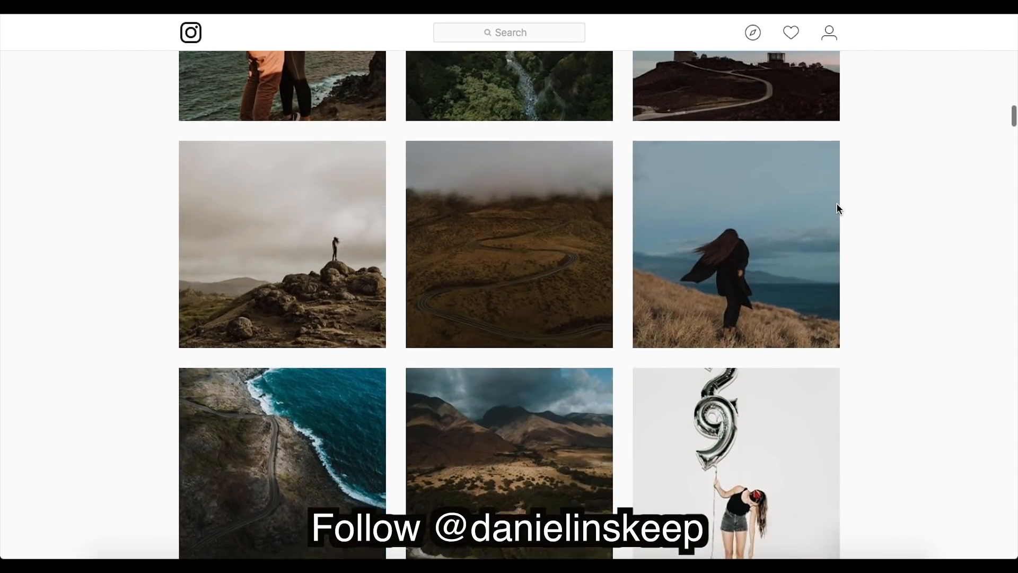
scroll(down, 3)
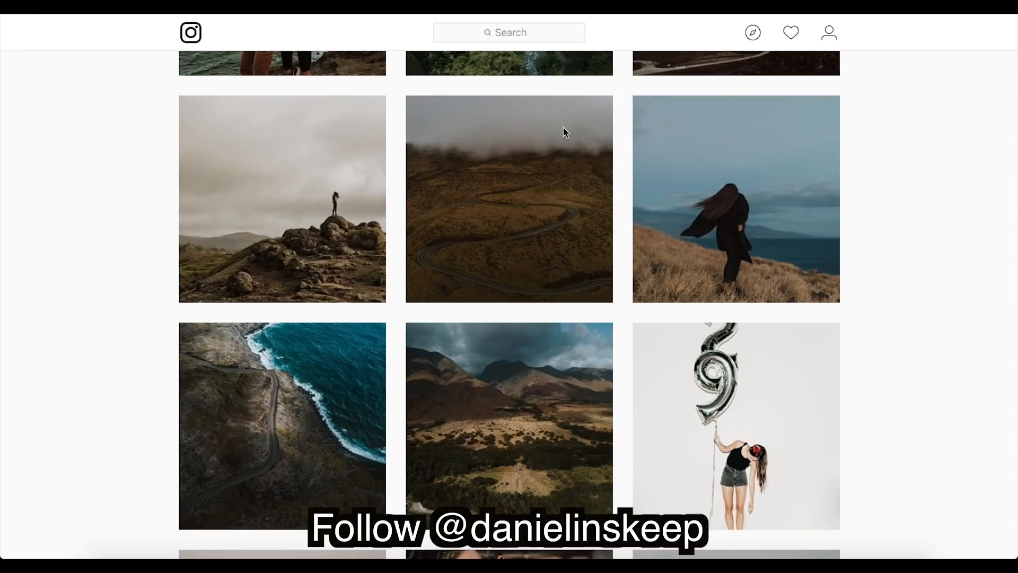
mouse_move(332, 209)
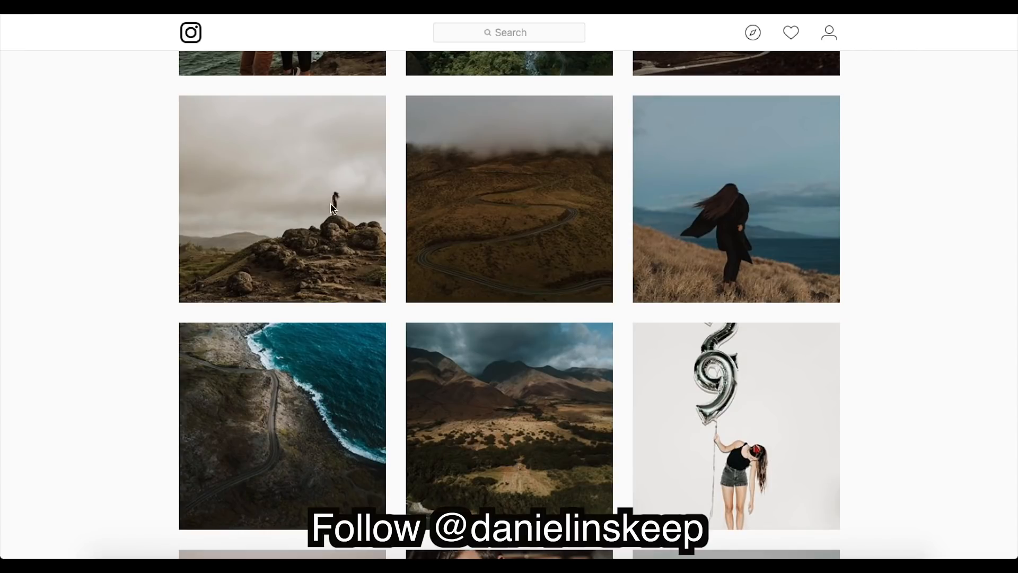
mouse_move(637, 356)
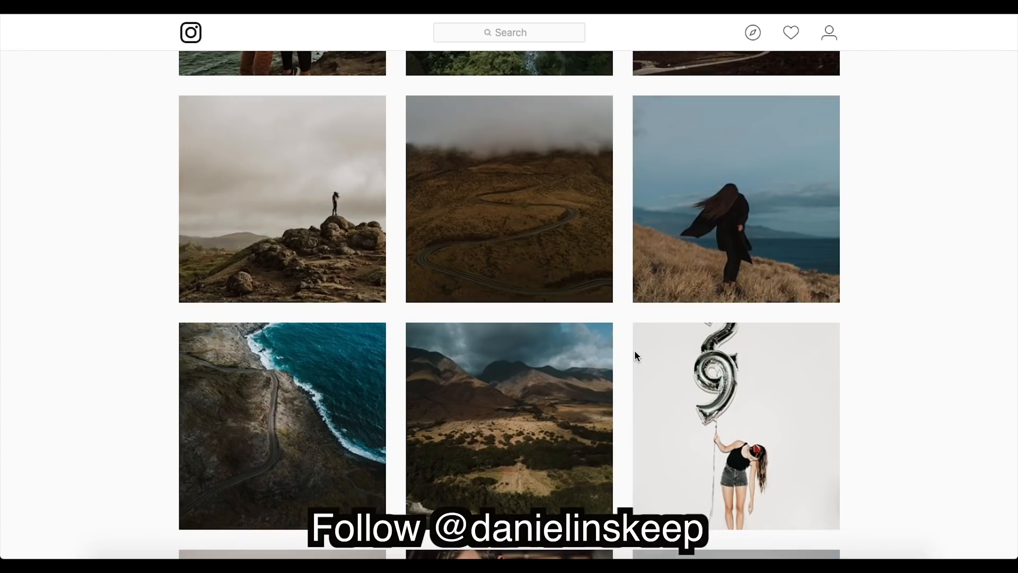
mouse_move(572, 482)
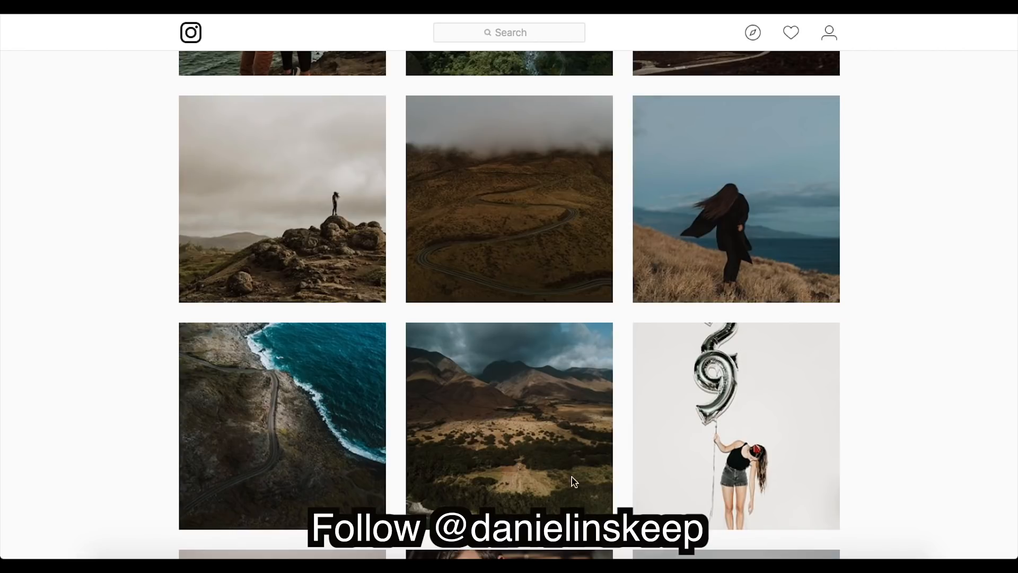
mouse_move(624, 240)
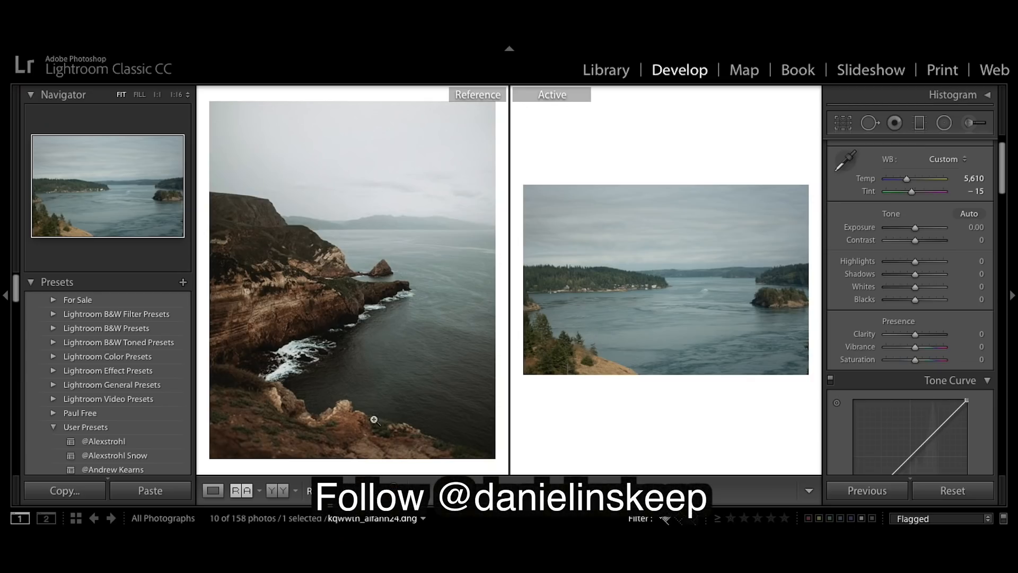
mouse_move(427, 438)
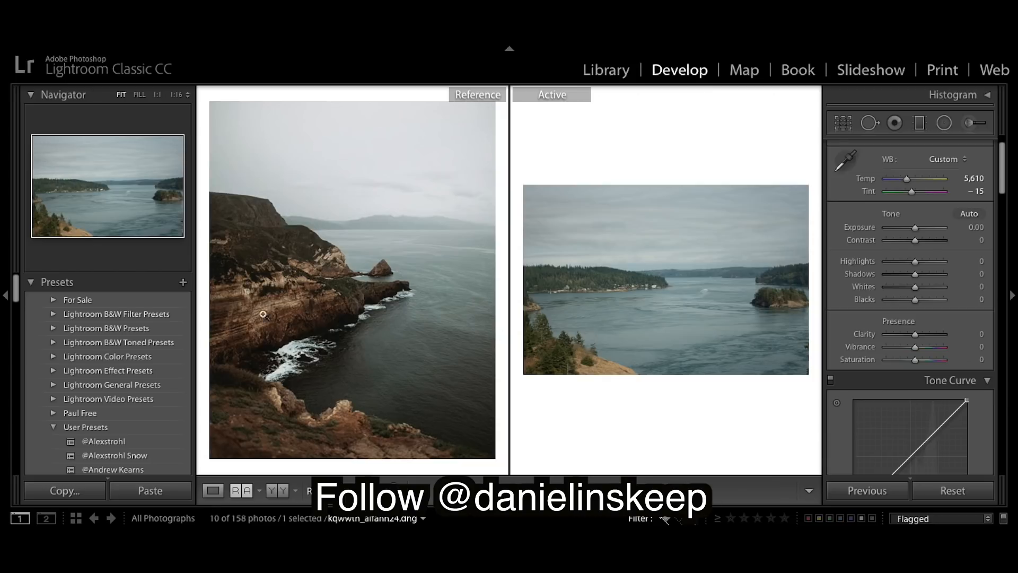
mouse_move(753, 202)
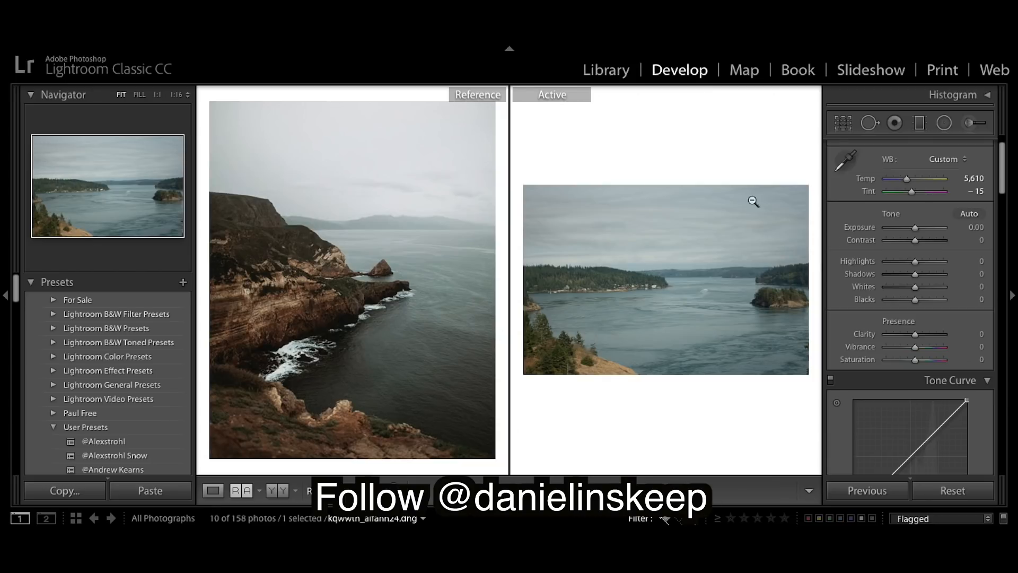
mouse_move(684, 215)
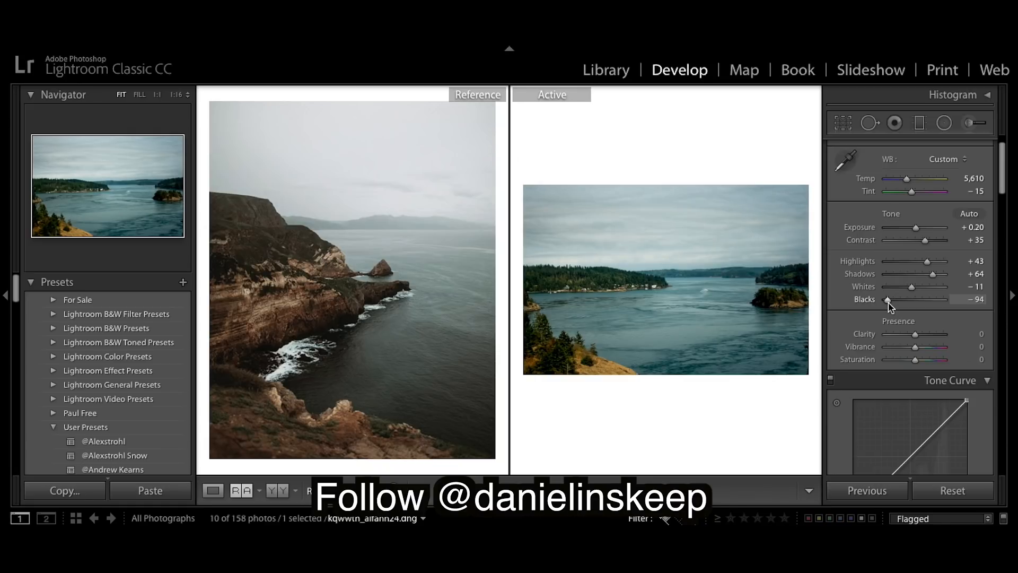
Scroll the right panel down from the Tone Curve toward the HSL panel
scroll(down, 3)
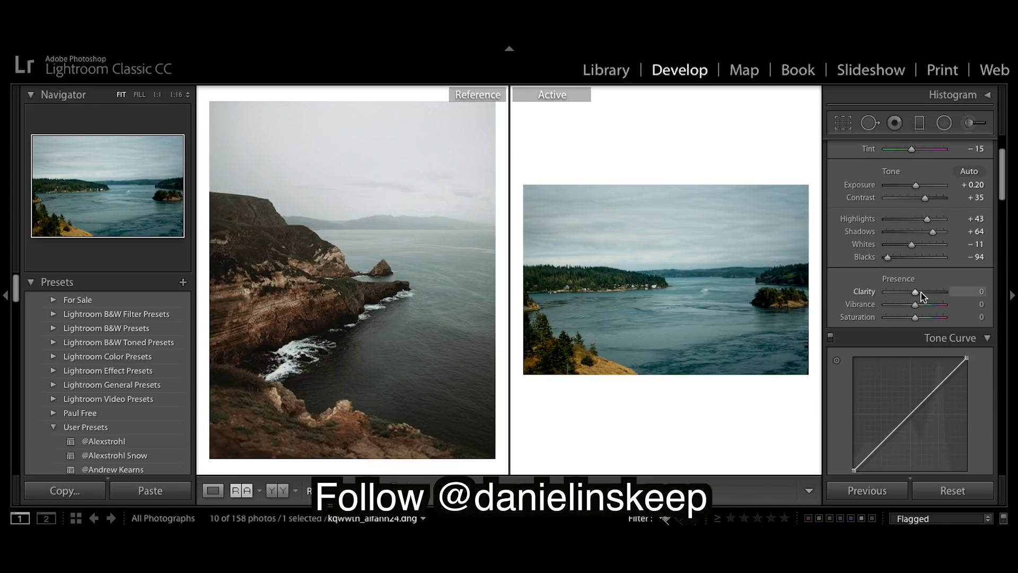
mouse_move(916, 322)
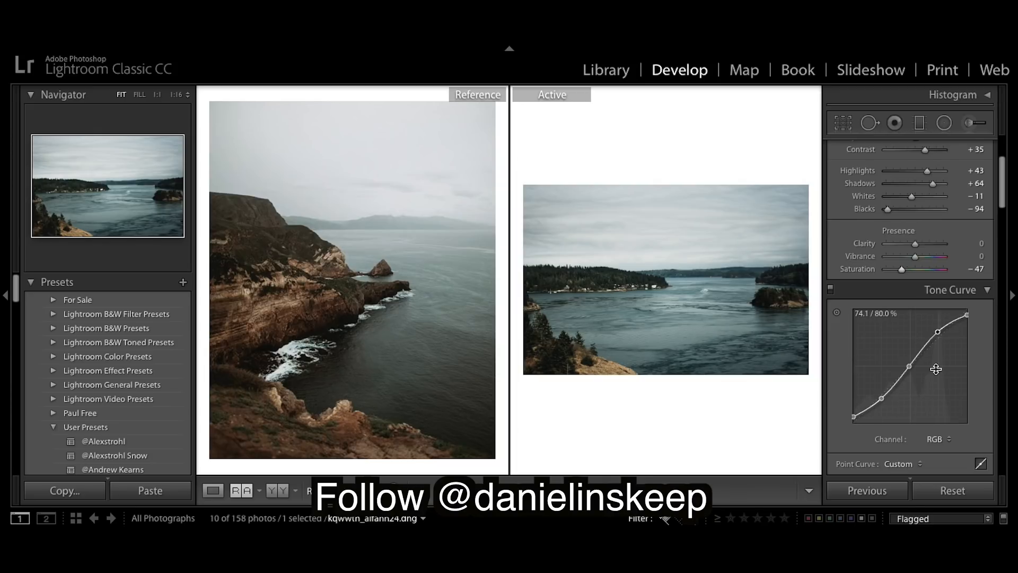
mouse_move(948, 395)
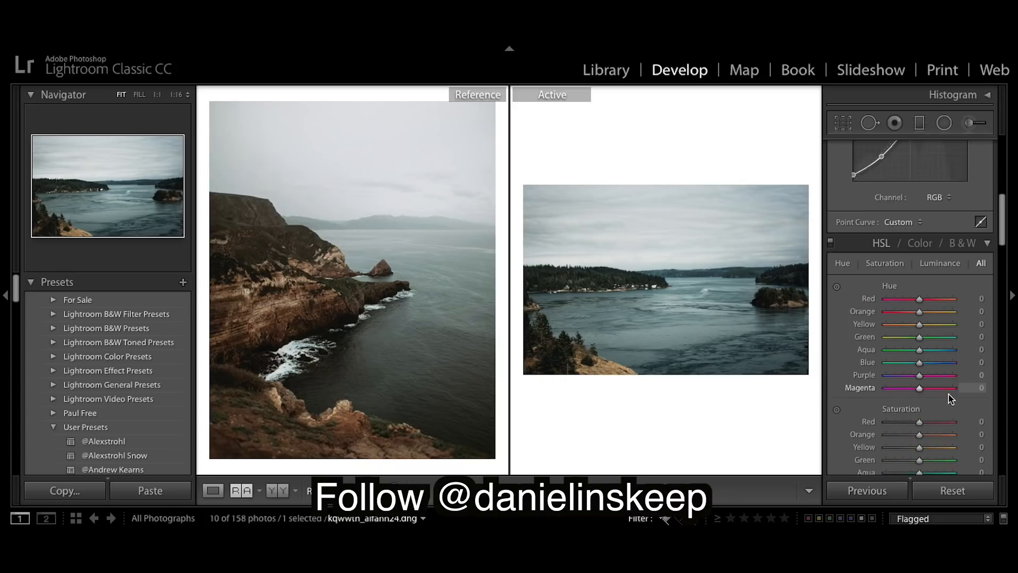
Scroll the right panel to bring the HSL Hue sliders into view
scroll(down, 3)
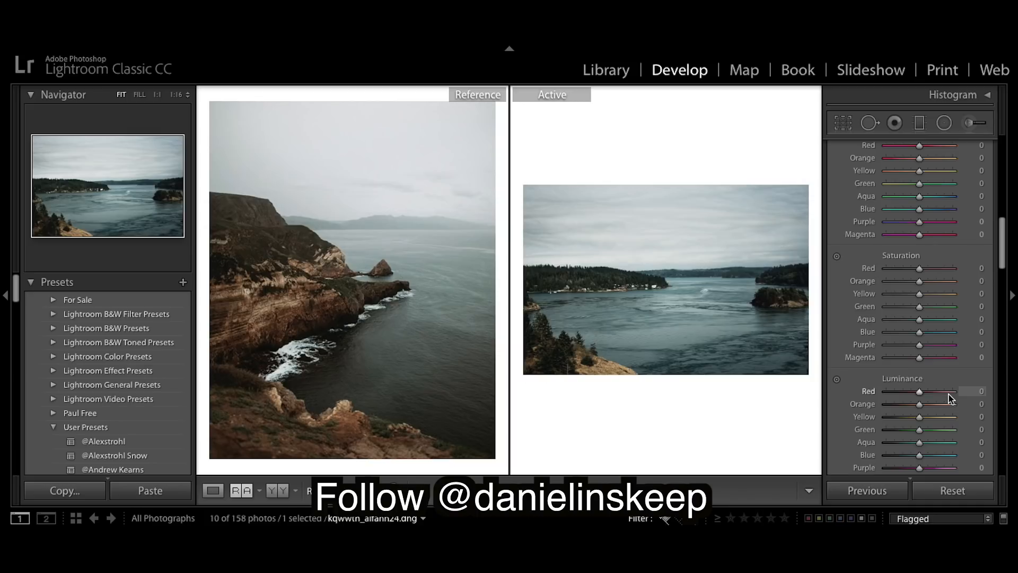
scroll(up, 3)
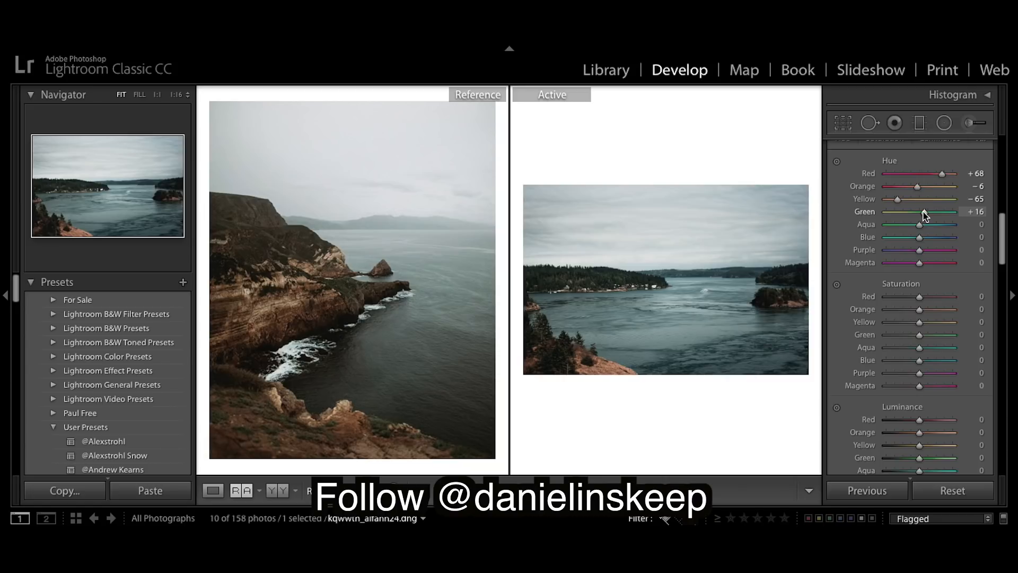
mouse_move(923, 225)
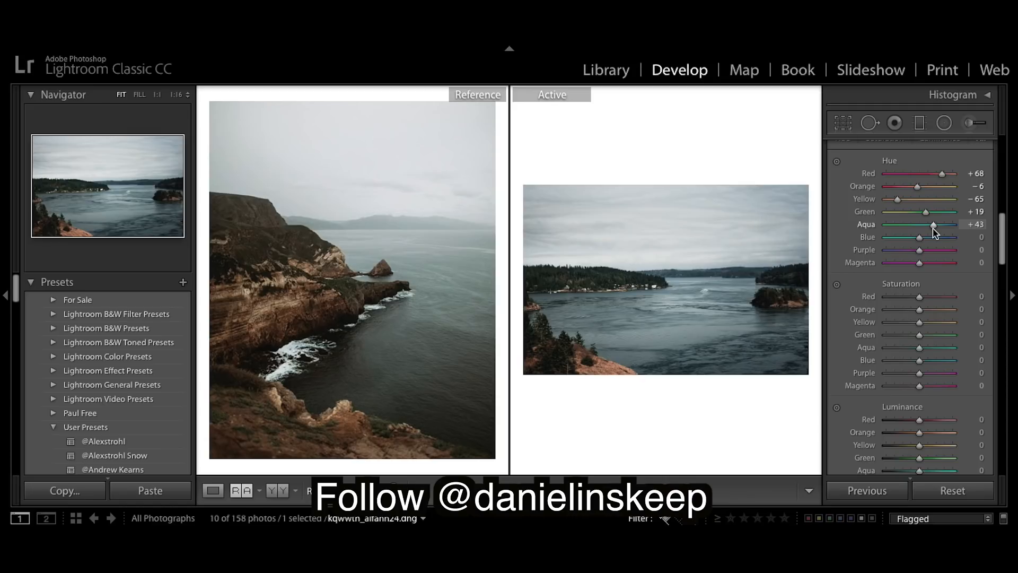
mouse_move(921, 238)
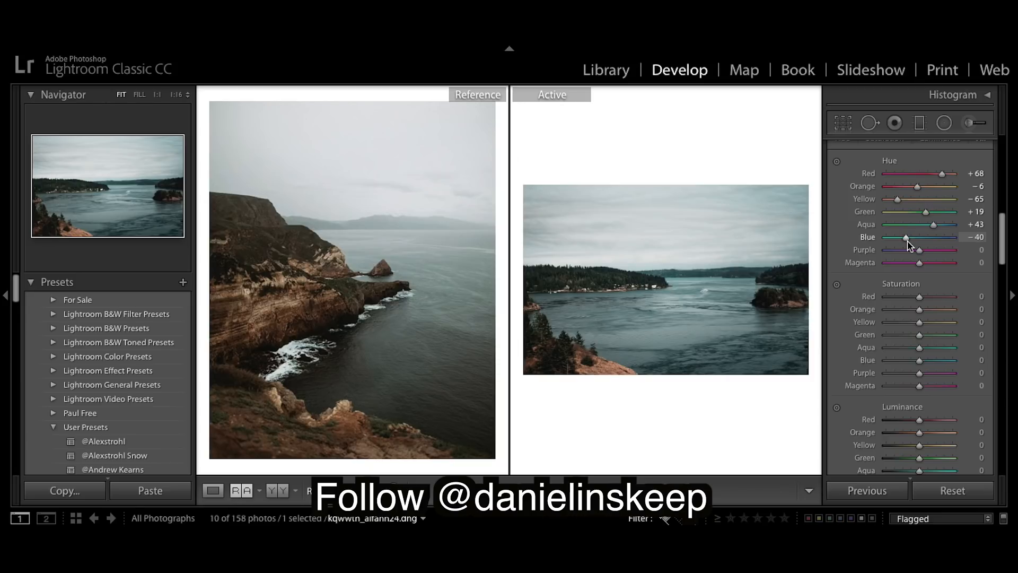
Scroll down to the HSL Saturation sliders
scroll(down, 3)
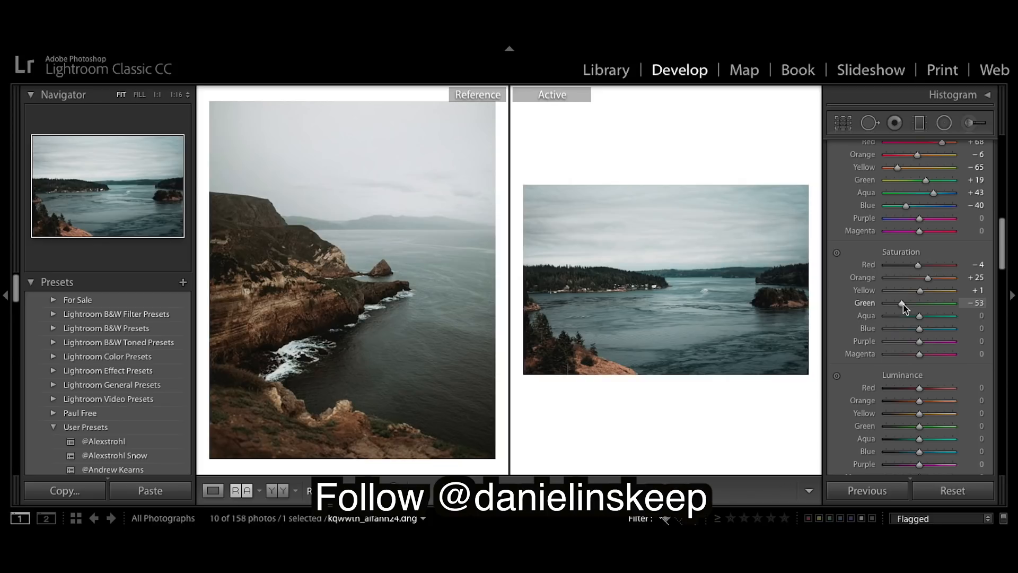
mouse_move(920, 322)
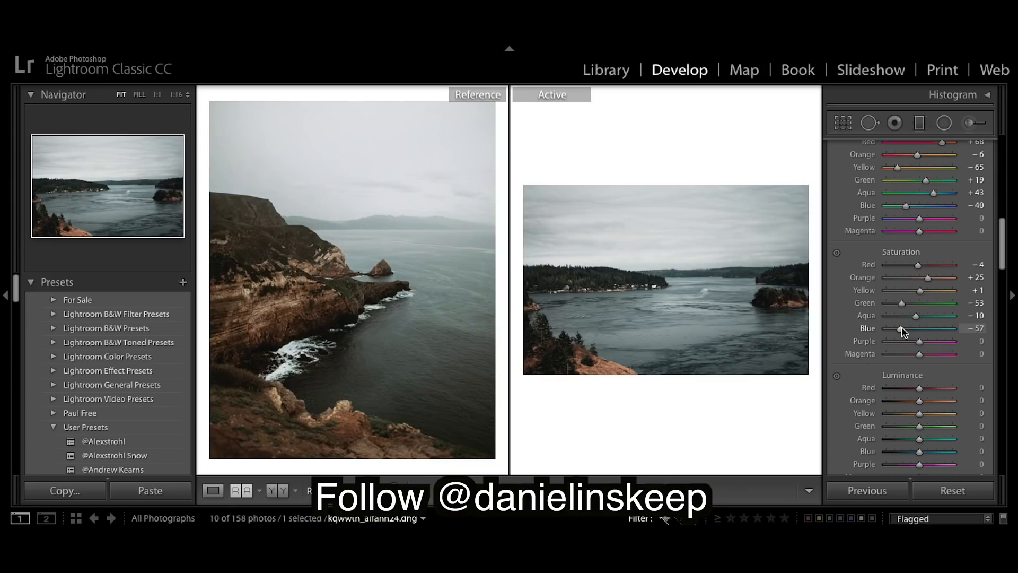
mouse_move(920, 337)
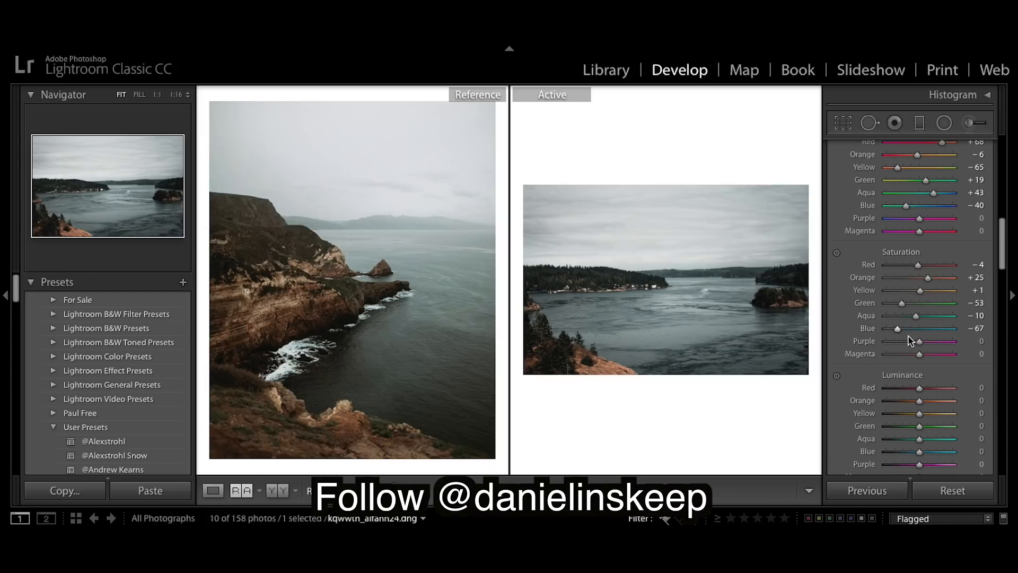
Scroll down to the HSL Luminance sliders
scroll(down, 3)
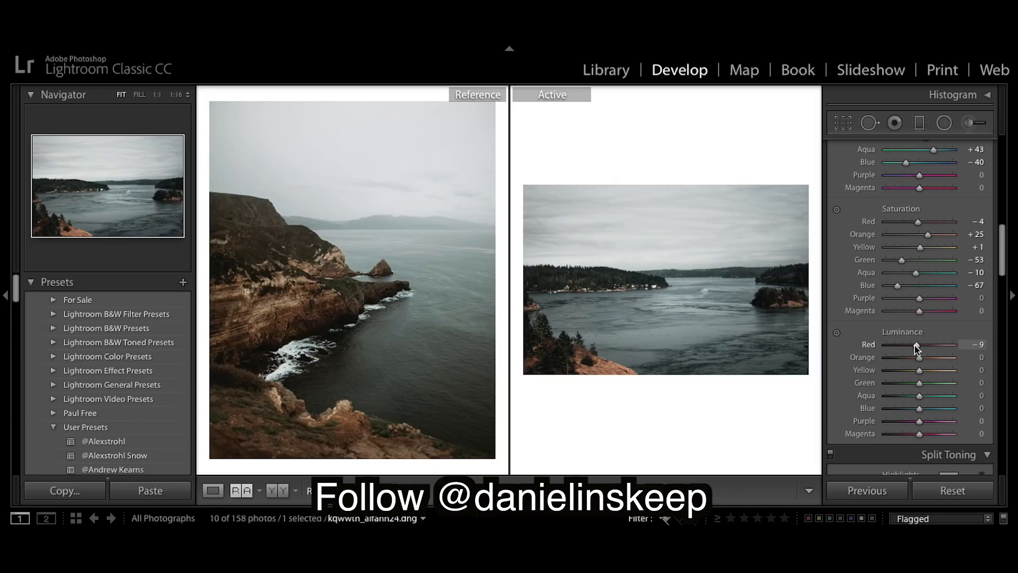
mouse_move(918, 360)
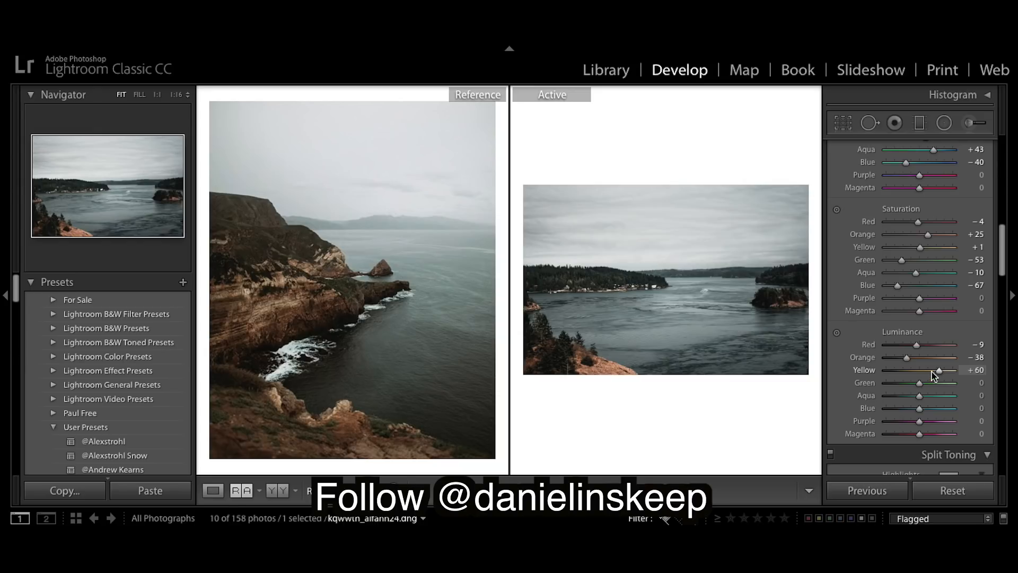
mouse_move(932, 392)
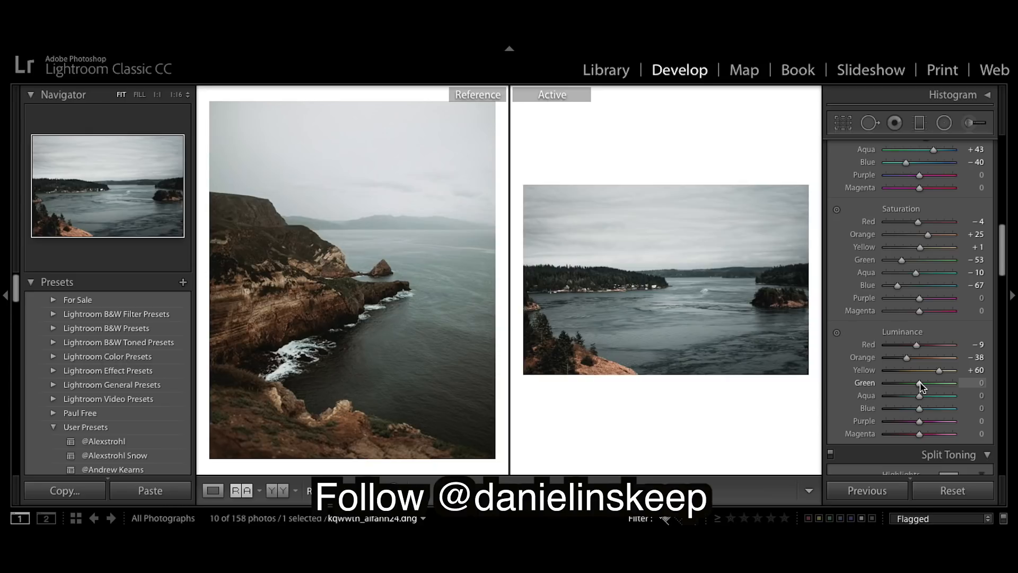
mouse_move(924, 399)
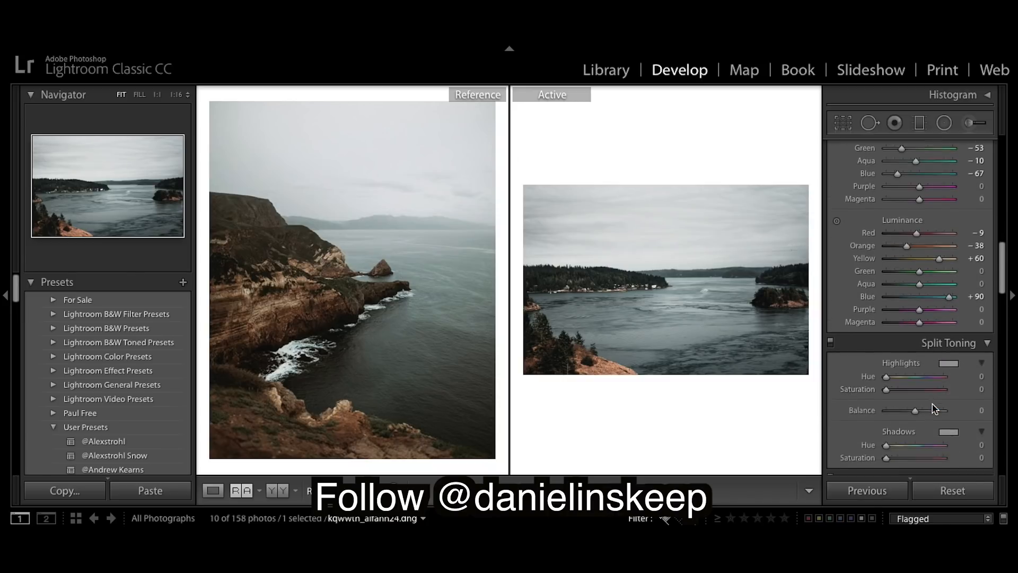
Scroll the right panel down past the Split Toning panel
scroll(down, 3)
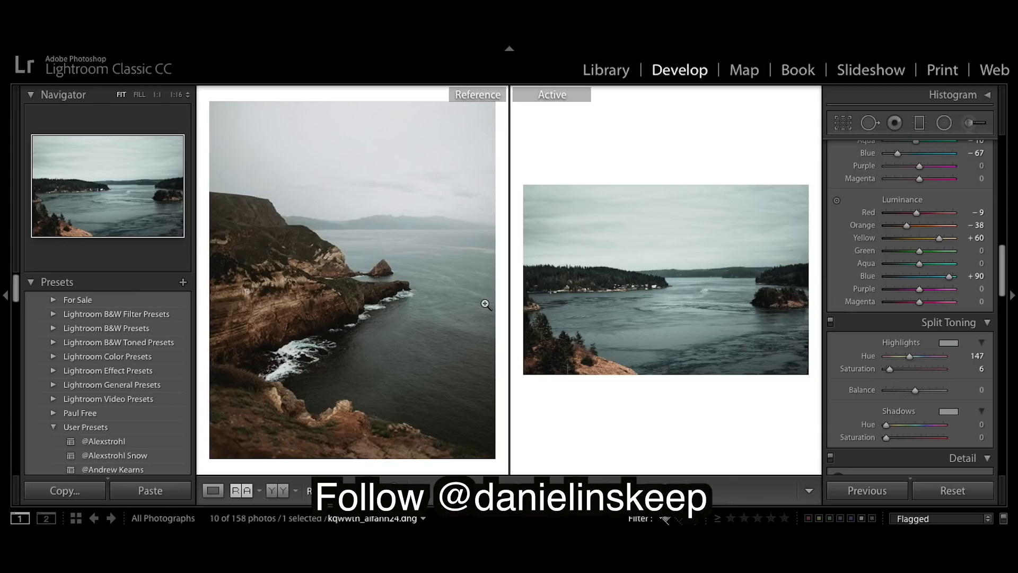
mouse_move(371, 302)
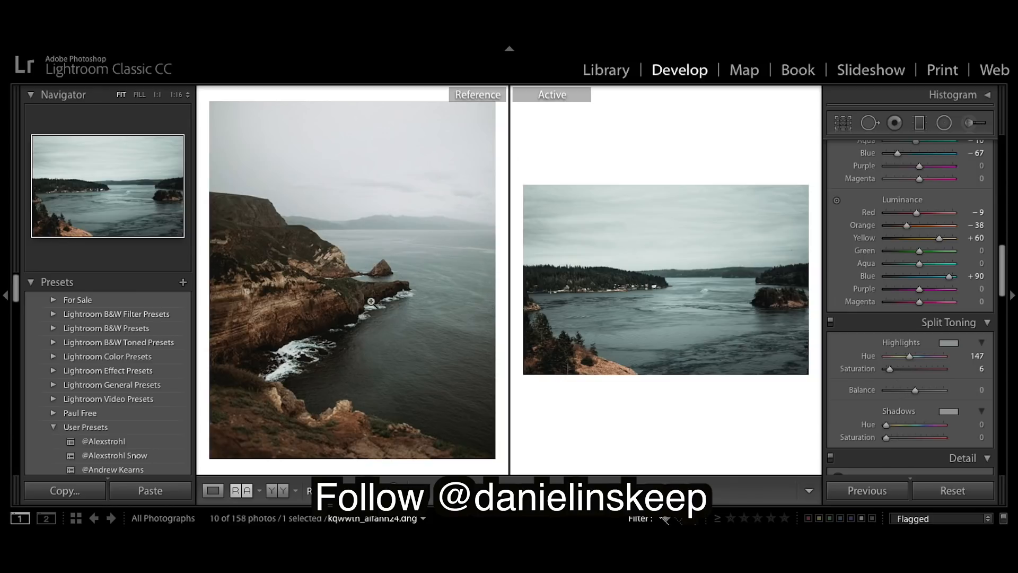
mouse_move(708, 337)
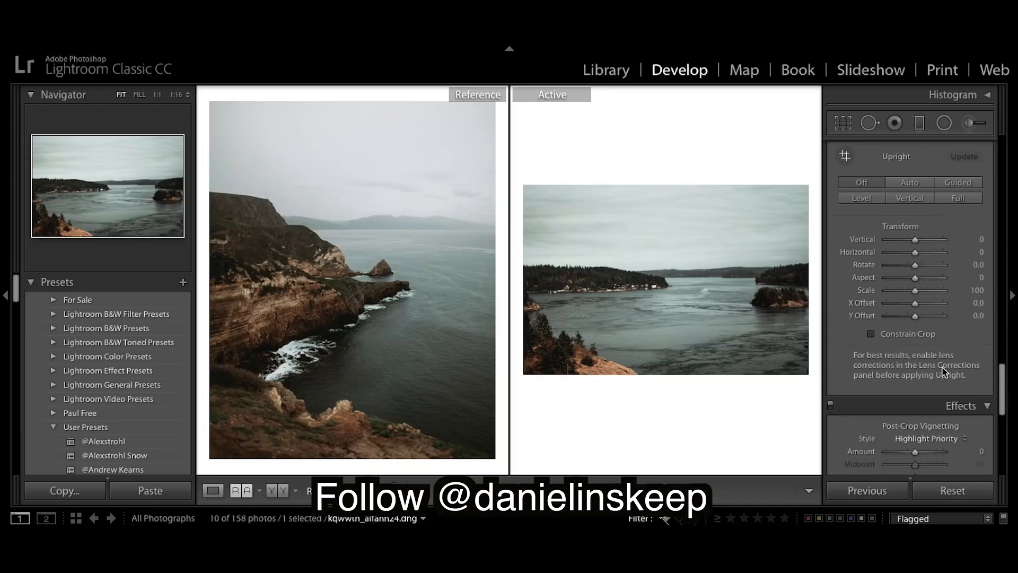
Scroll the right panel toward the white balance controls
scroll(down, 3)
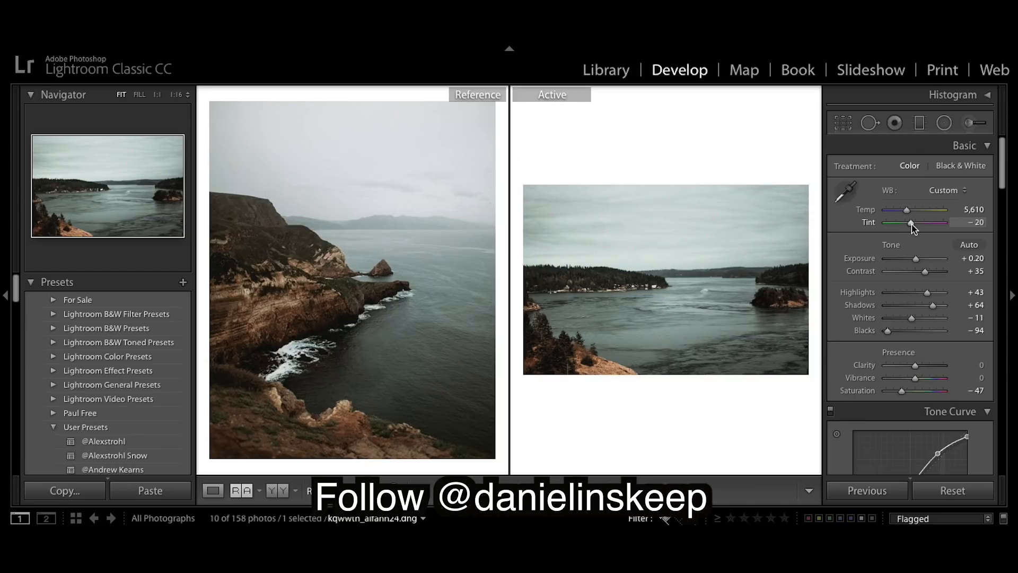
mouse_move(861, 470)
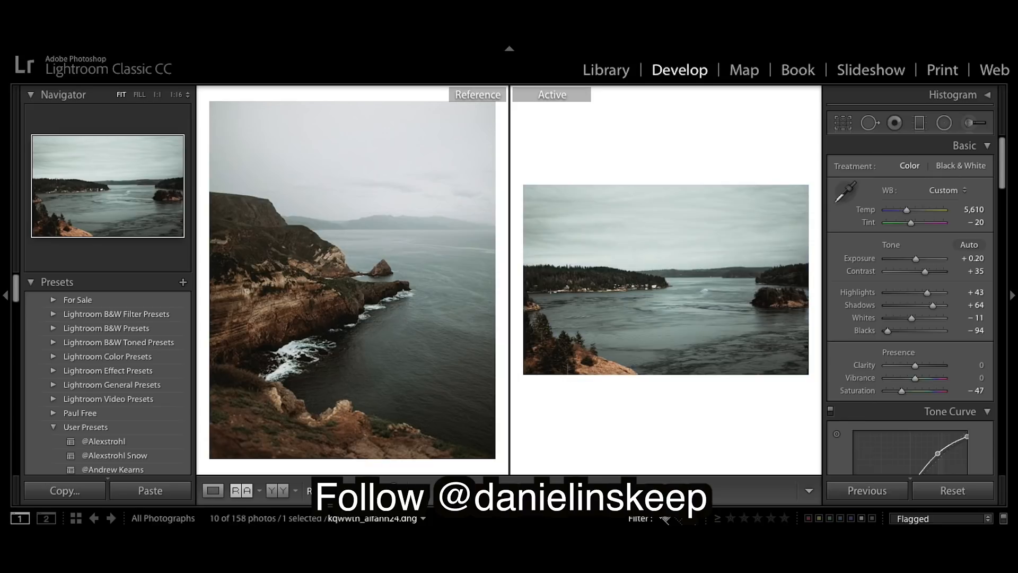
mouse_move(789, 173)
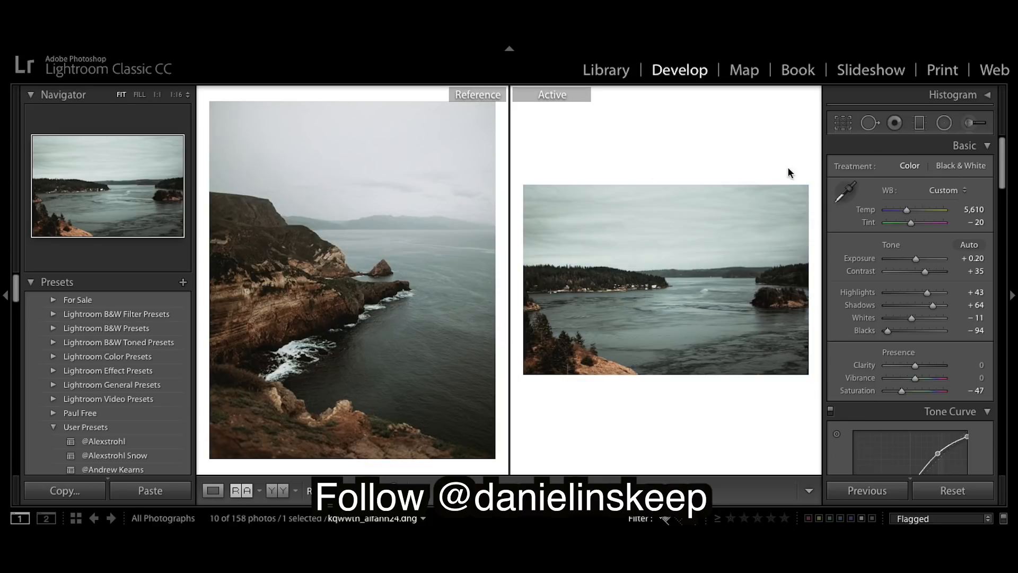
mouse_move(744, 437)
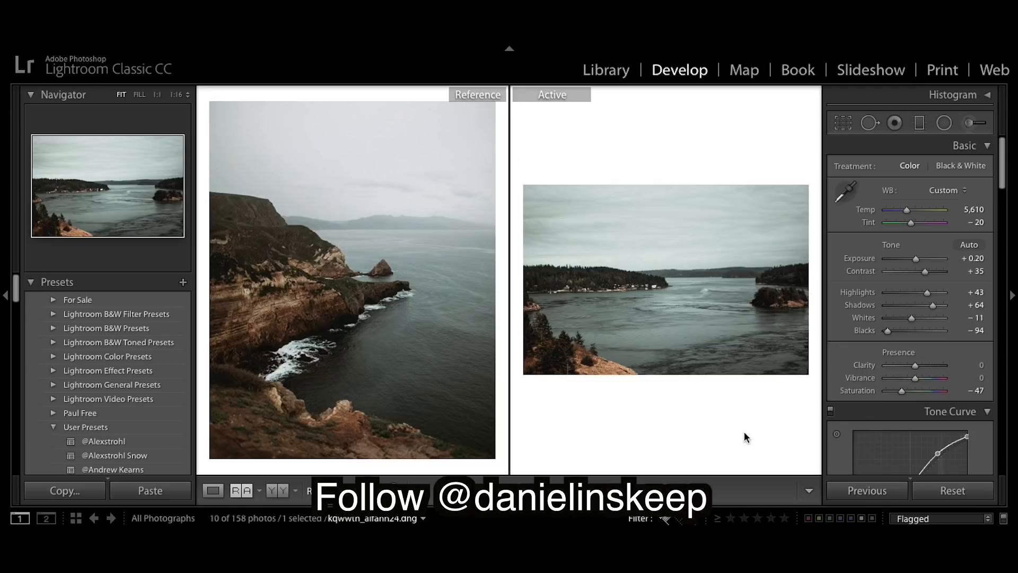
mouse_move(607, 377)
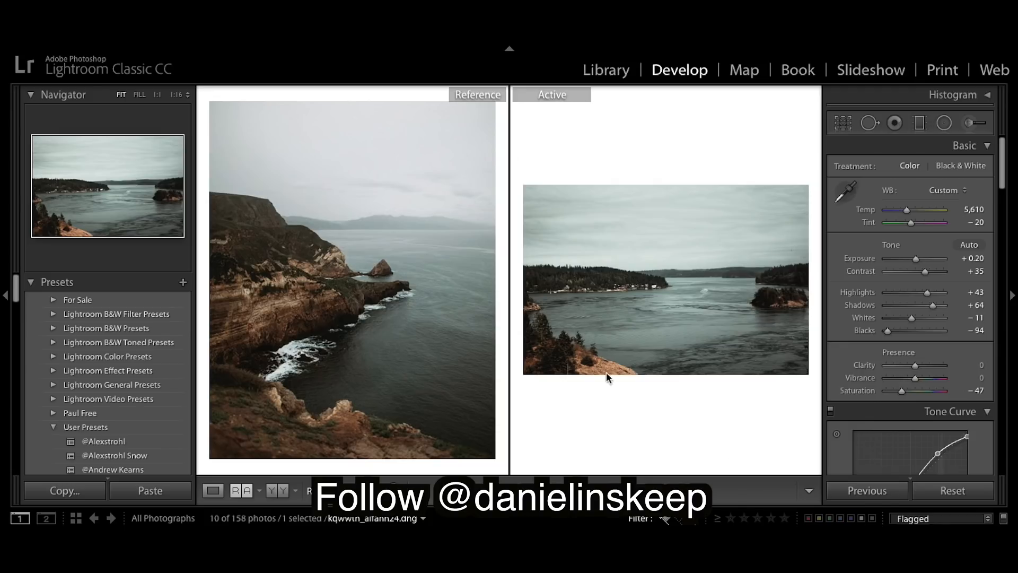
mouse_move(742, 442)
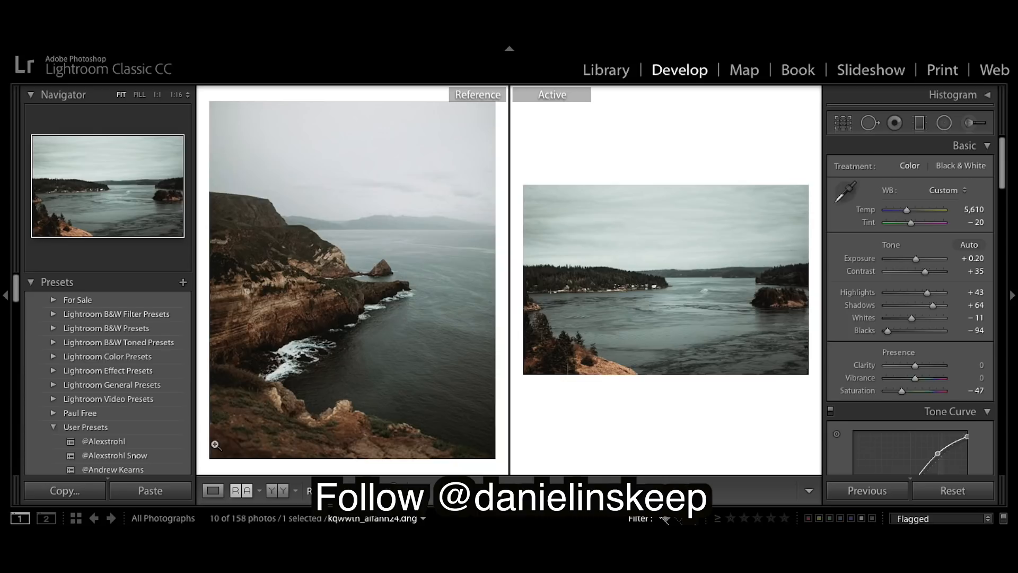
Save the current develop settings as a new preset named 'Moody Brown'
click(183, 282)
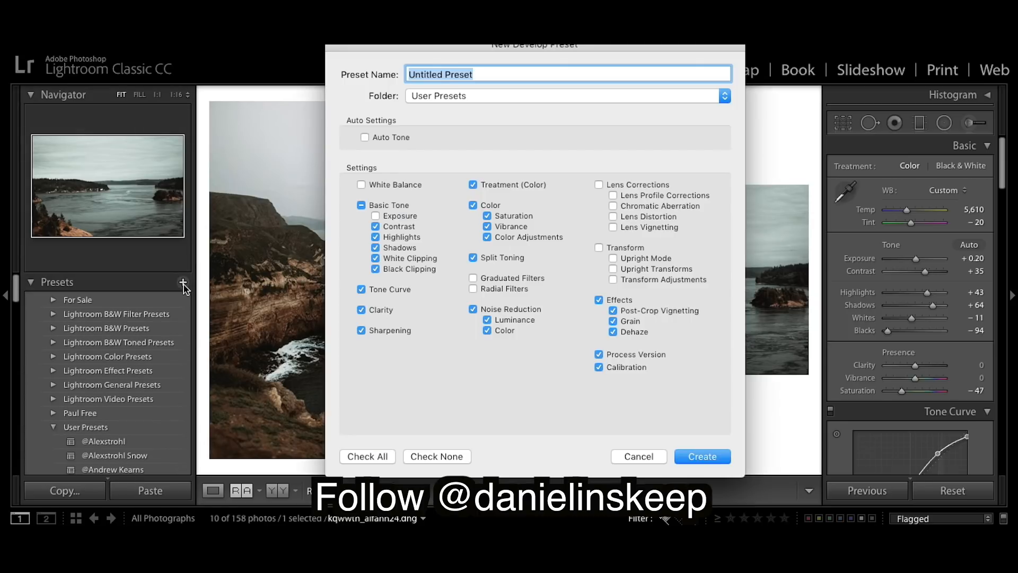
text(Mo)
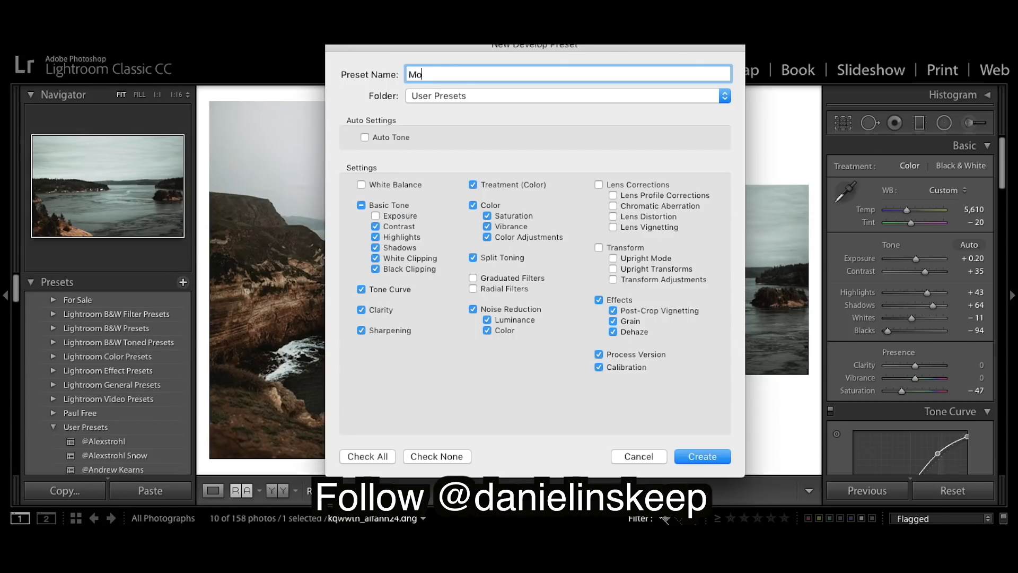
text(ody)
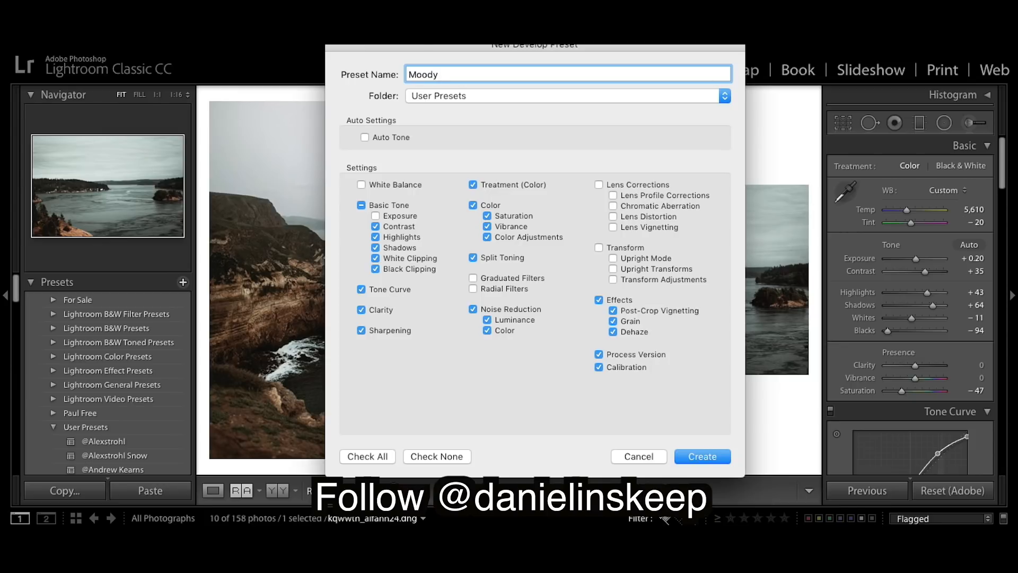
text(Bro)
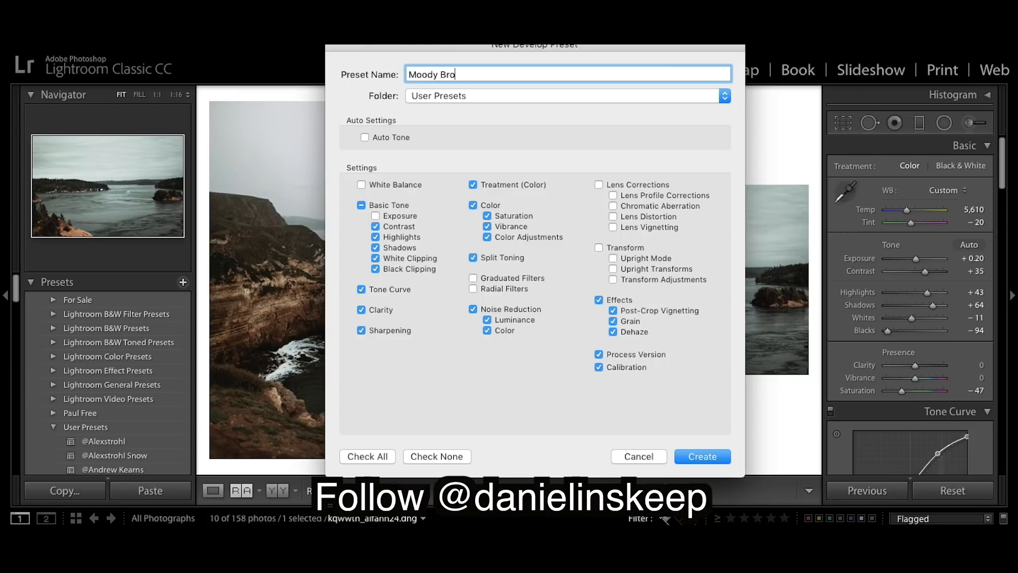
text(wn)
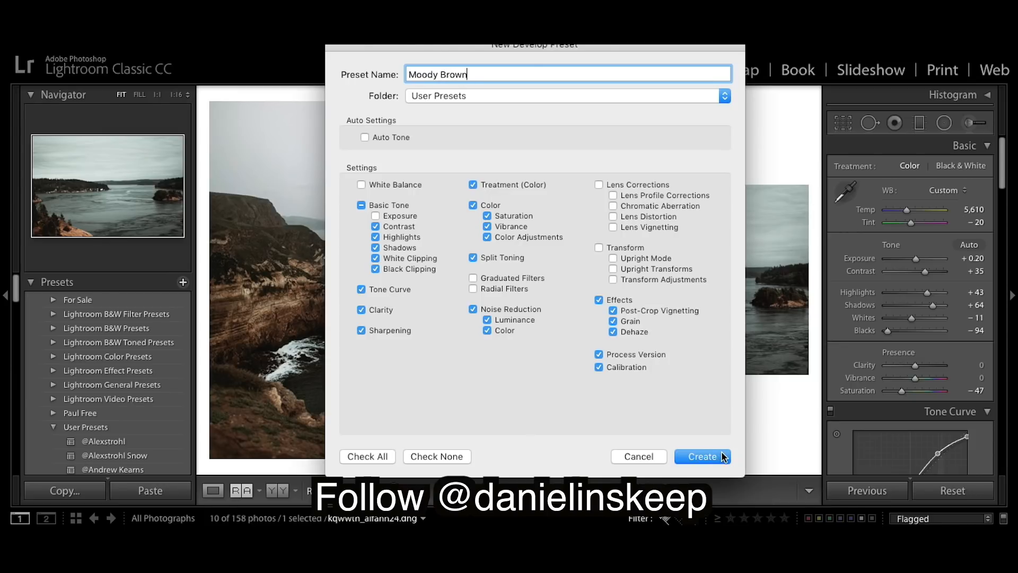
click(702, 456)
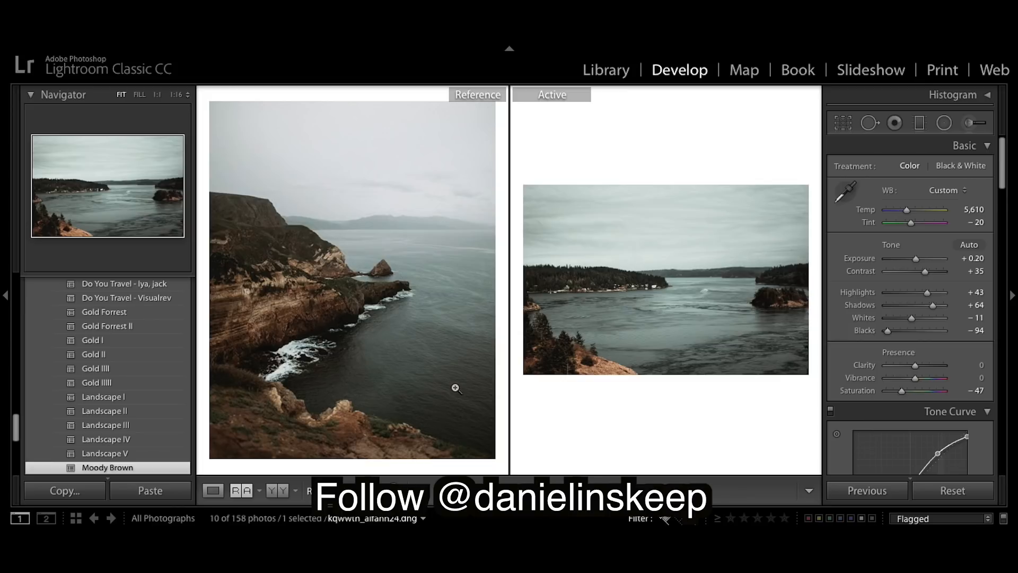
mouse_move(413, 404)
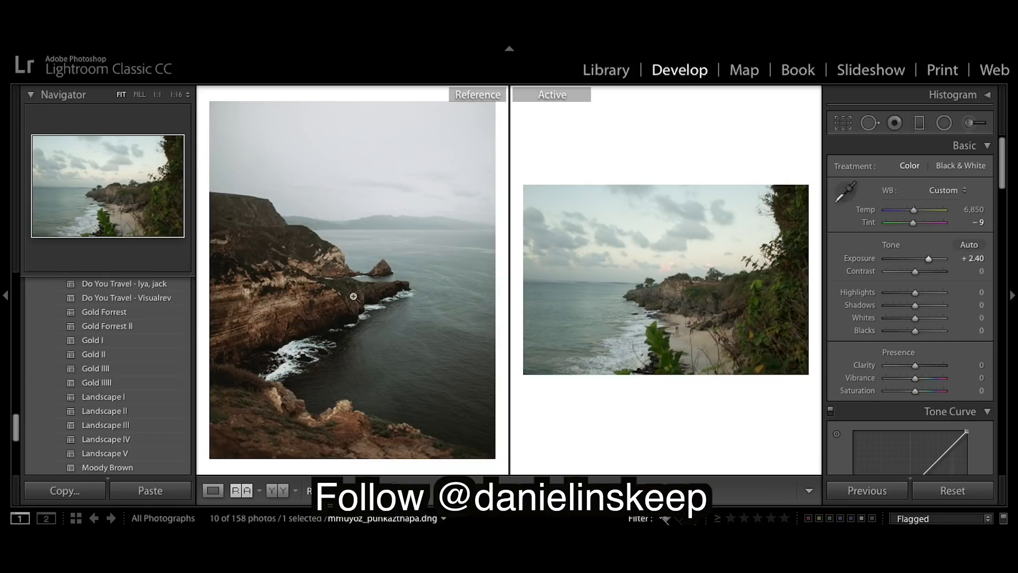
Scroll the Presets panel to bring the Moody presets into view
scroll(down, 3)
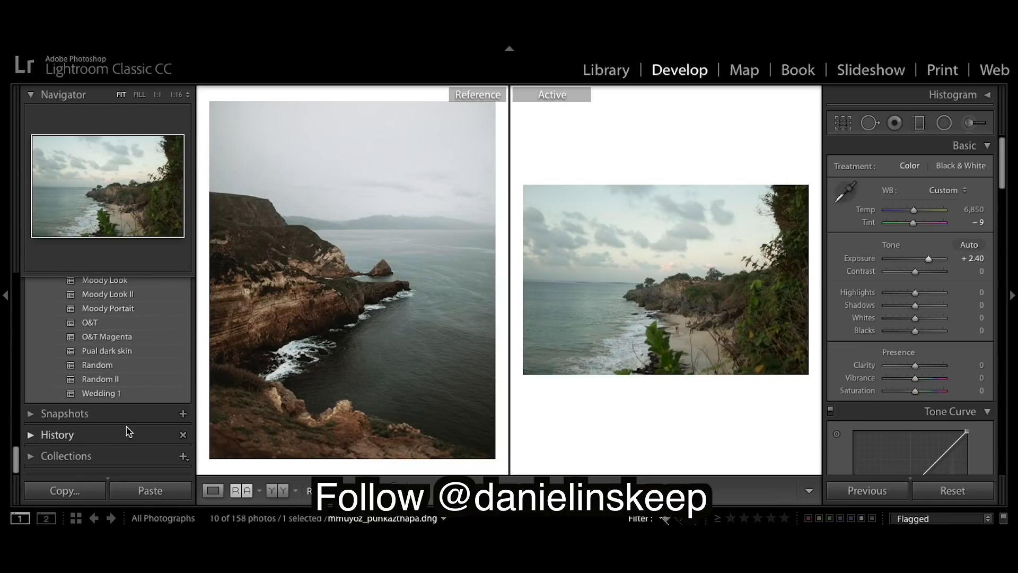
scroll(up, 3)
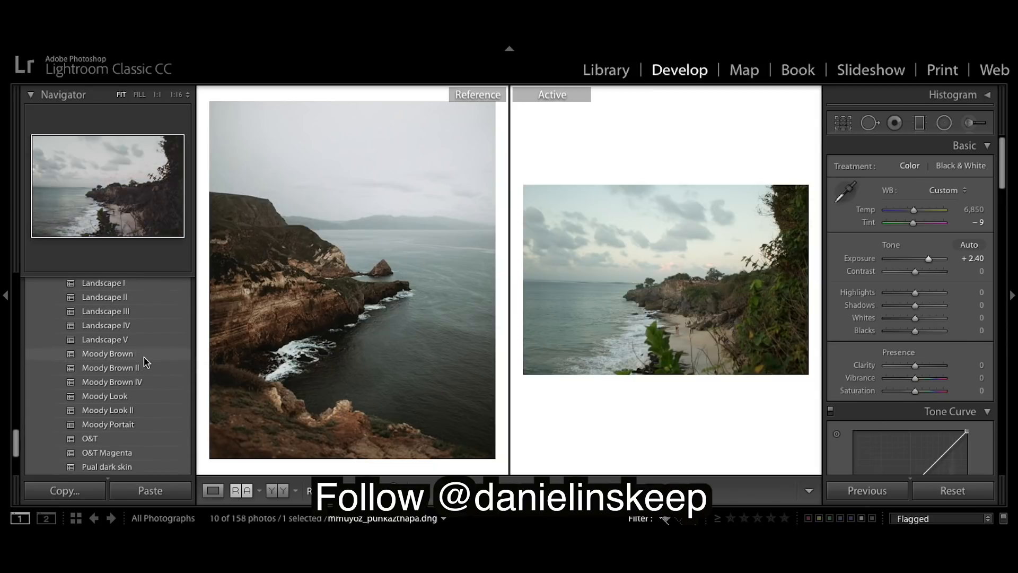
Apply the Moody Brown preset to the beach photo and bring back the presets panel
click(106, 363)
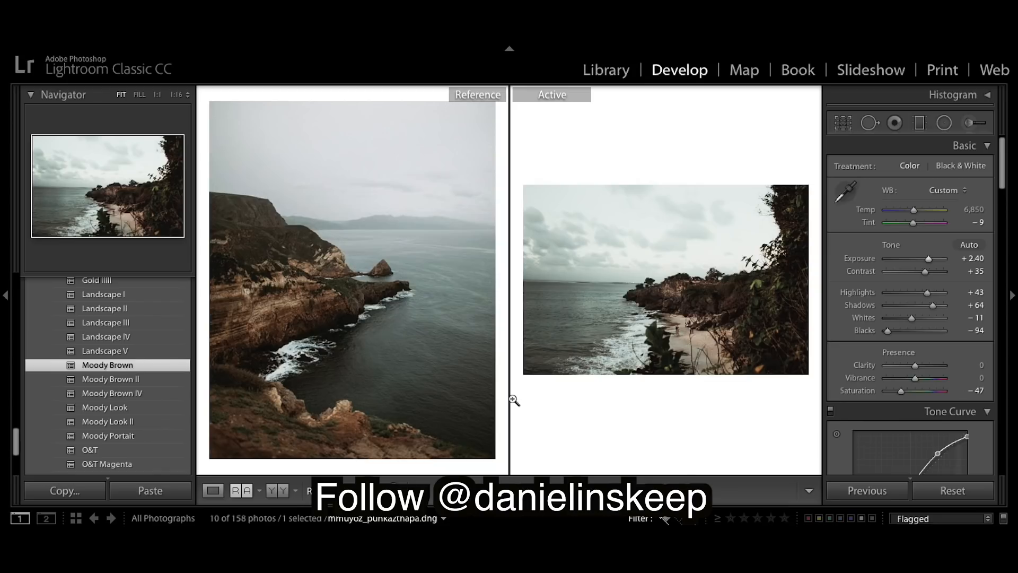
mouse_move(937, 347)
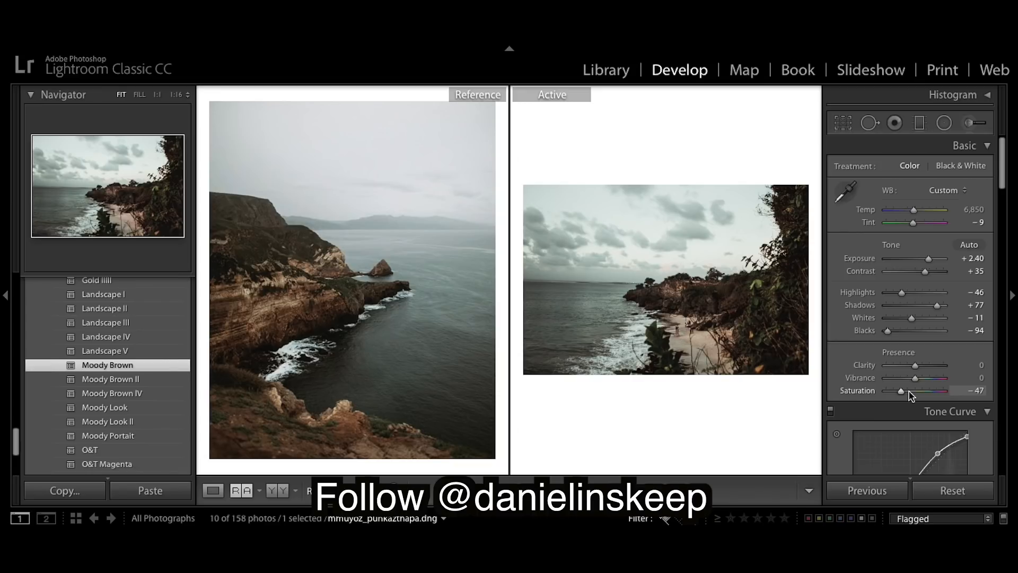
mouse_move(963, 312)
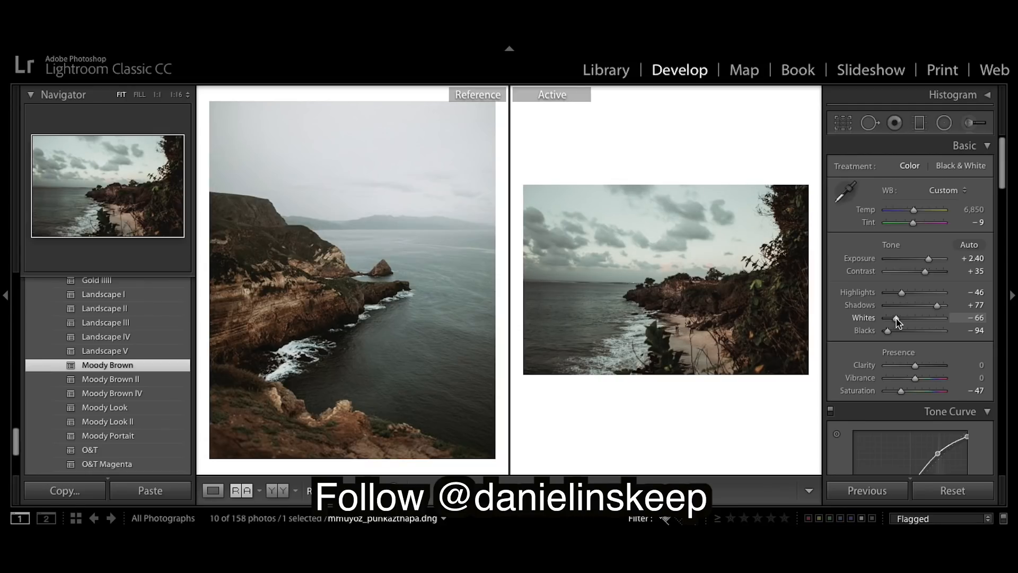
mouse_move(959, 222)
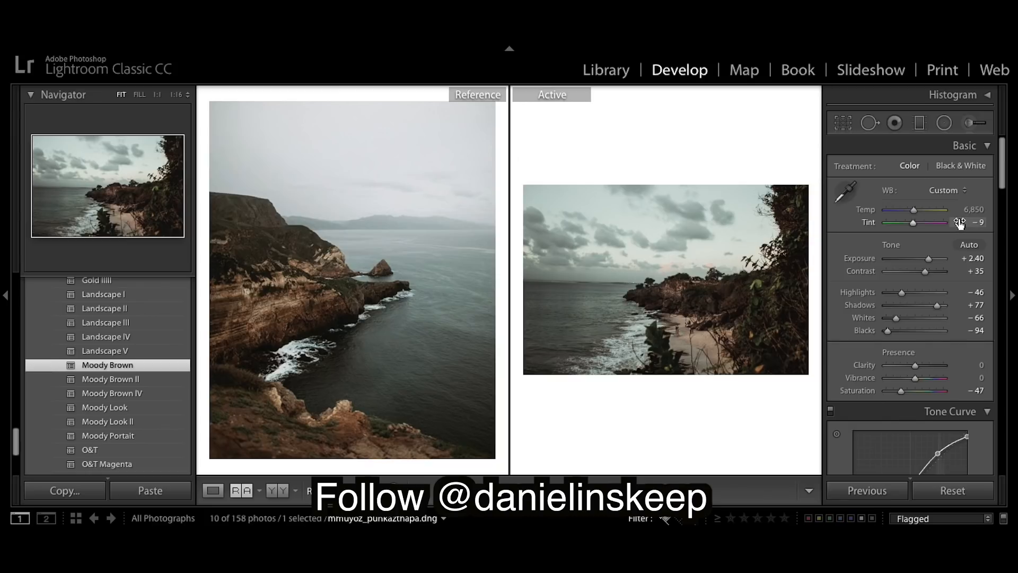
mouse_move(944, 258)
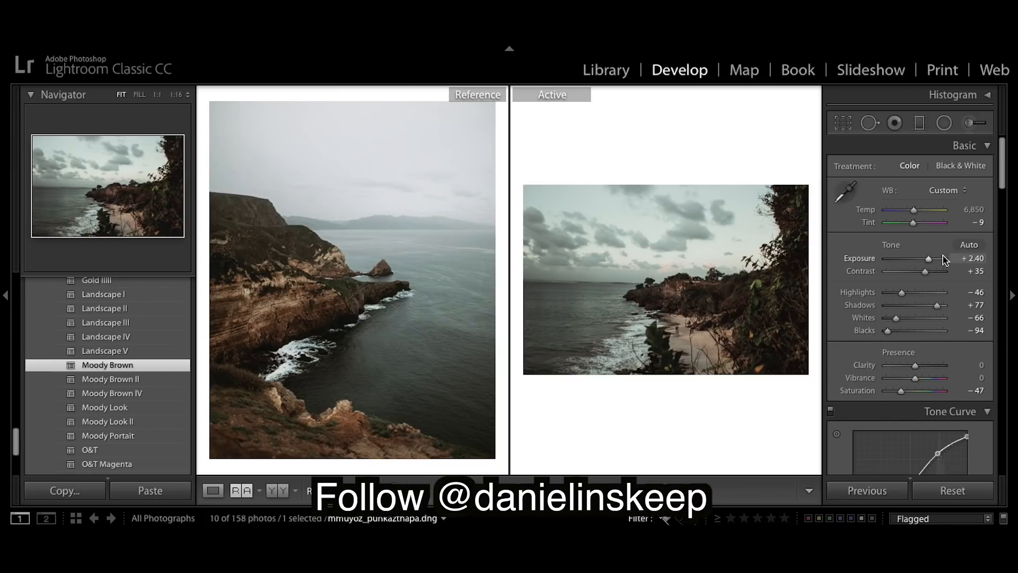
mouse_move(924, 398)
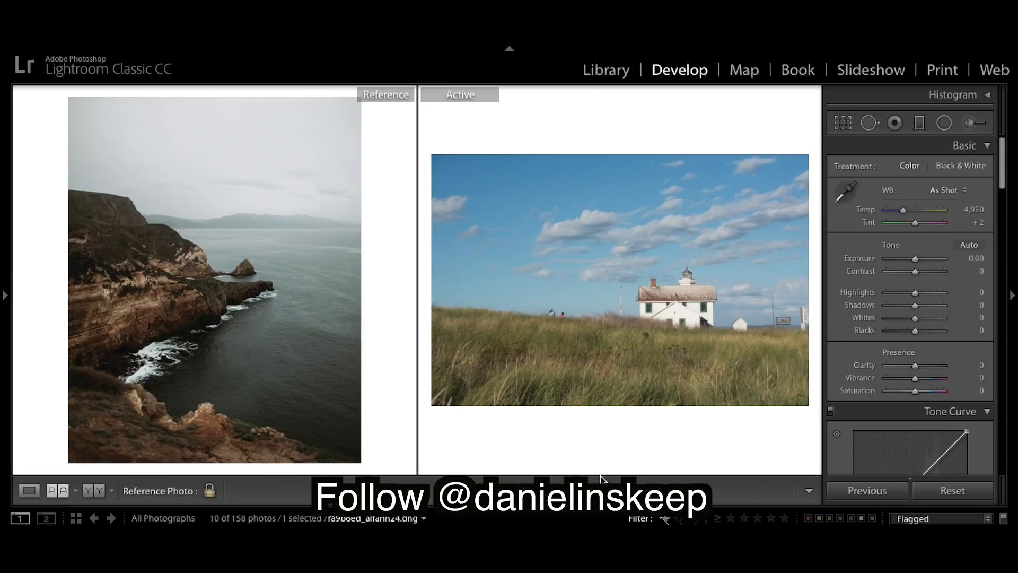
click(5, 294)
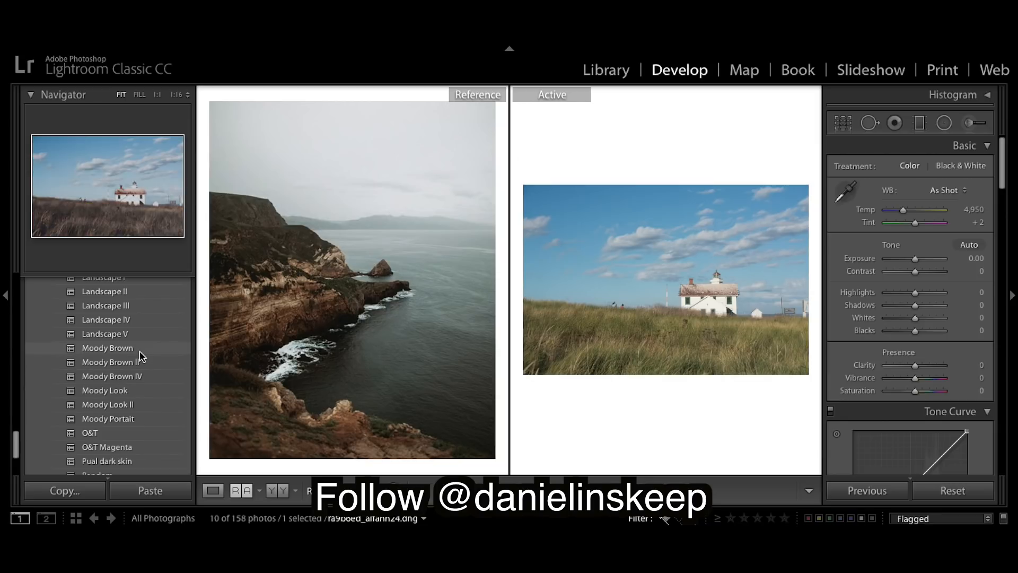
Apply the Moody Brown preset to the lighthouse photo
click(107, 347)
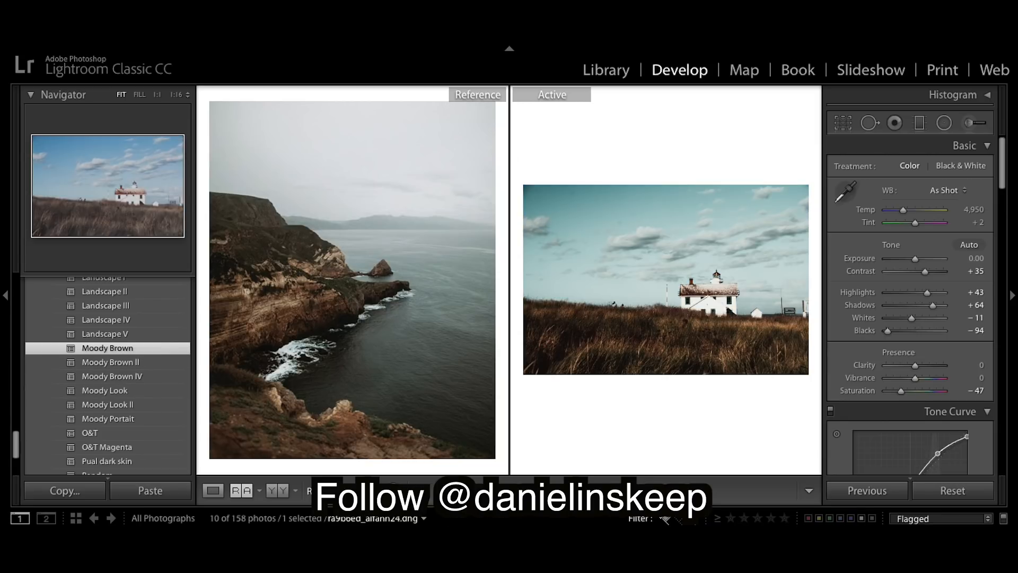
mouse_move(758, 476)
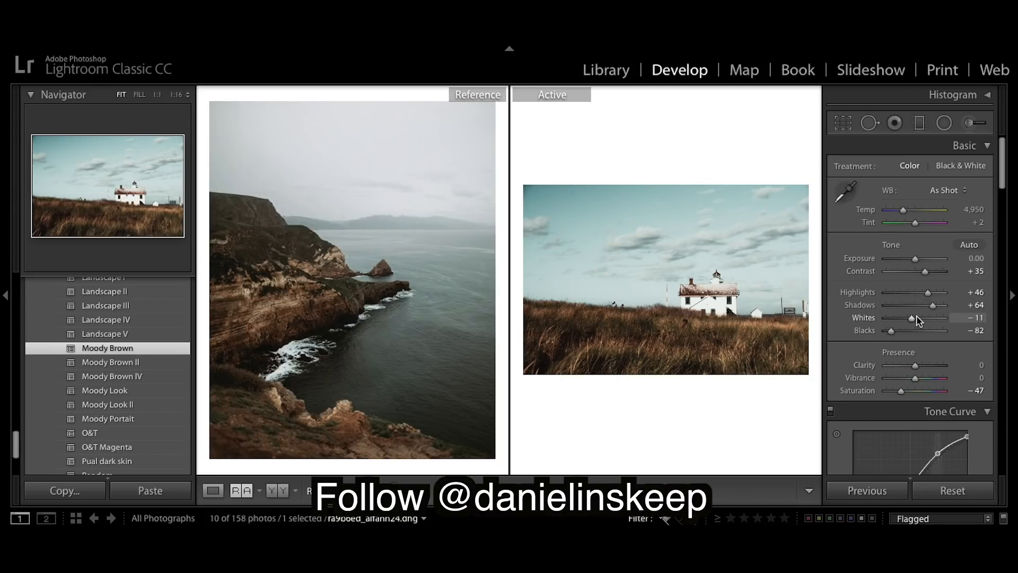
mouse_move(930, 318)
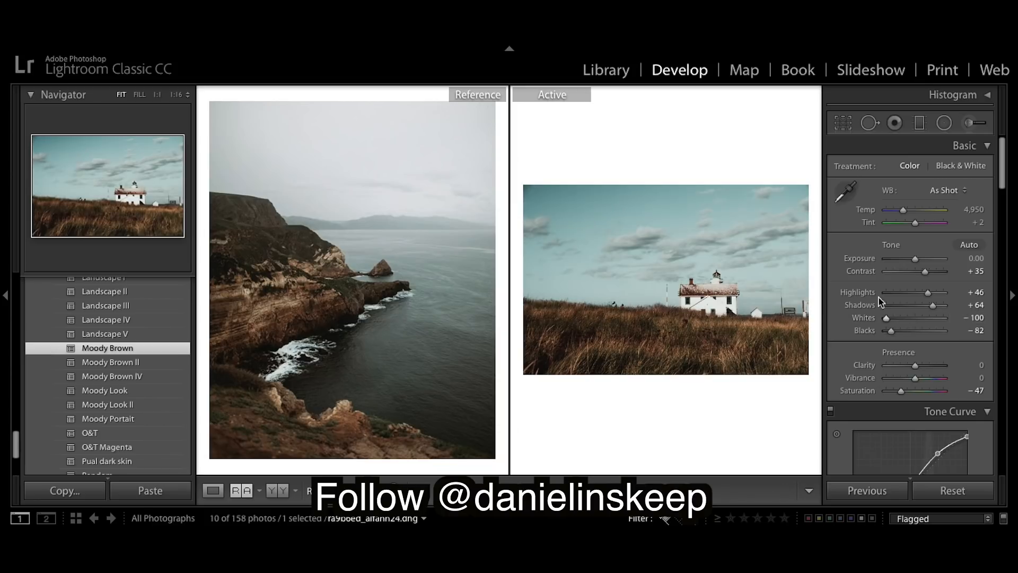
mouse_move(933, 309)
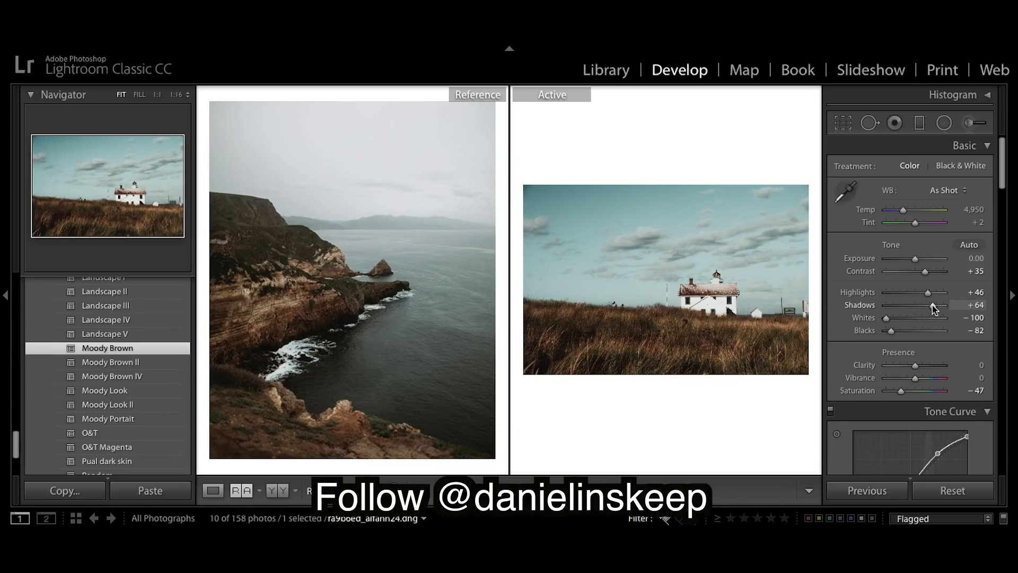
mouse_move(652, 270)
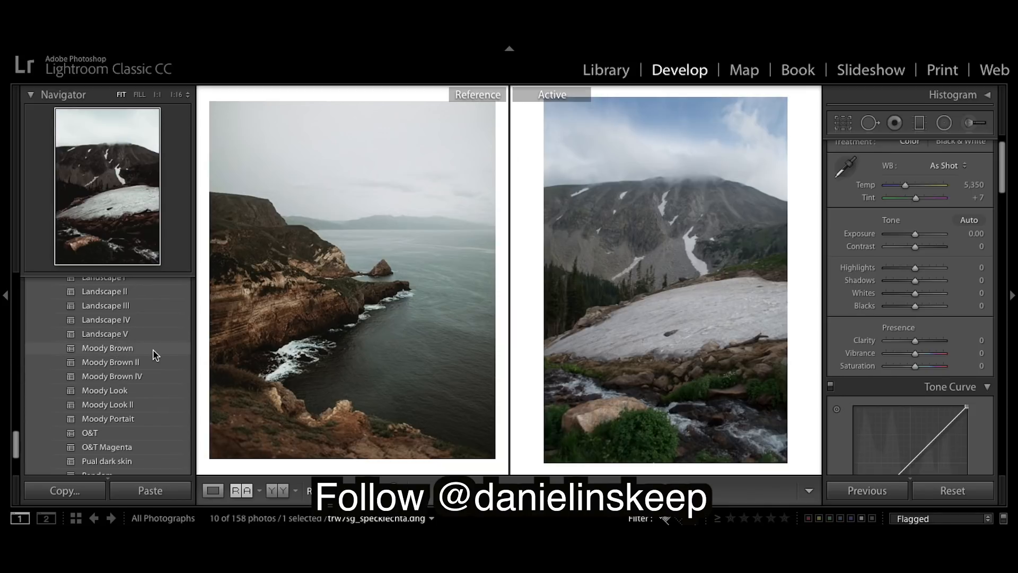
Apply the Moody Brown preset to the snowy mountain photo
click(107, 348)
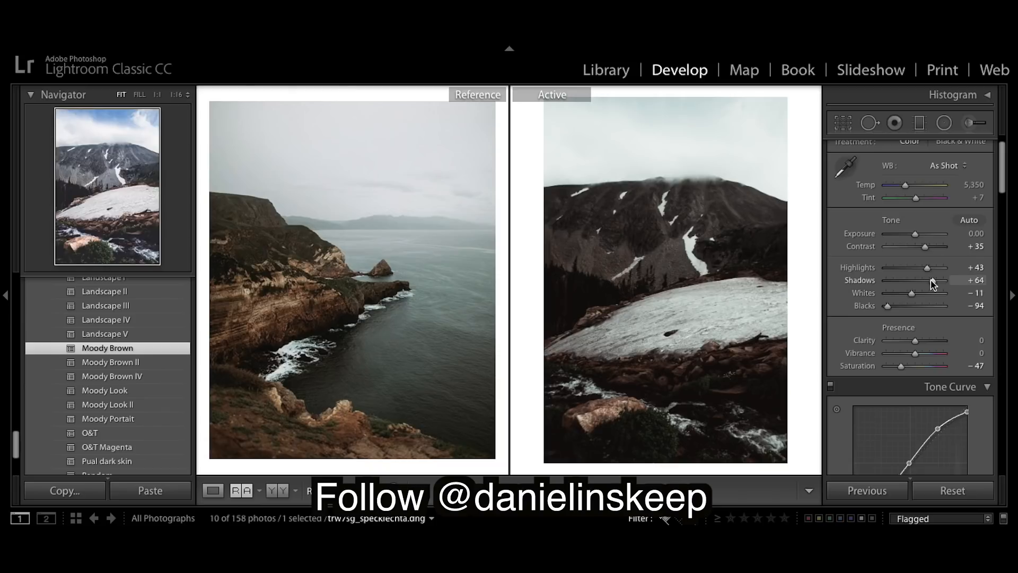
mouse_move(924, 268)
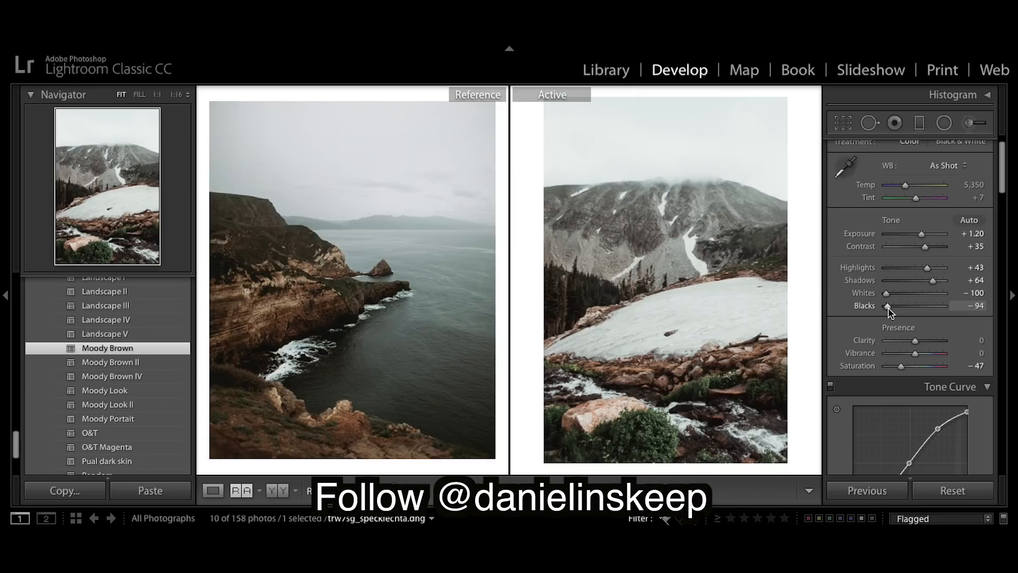
mouse_move(932, 331)
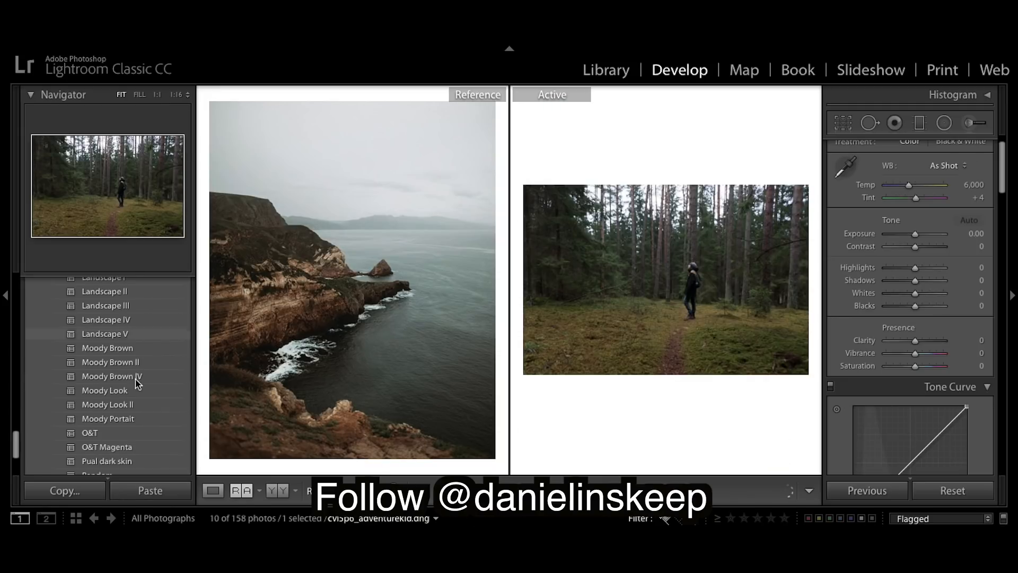
Apply the Moody Brown preset to the forest hiker photo
click(107, 348)
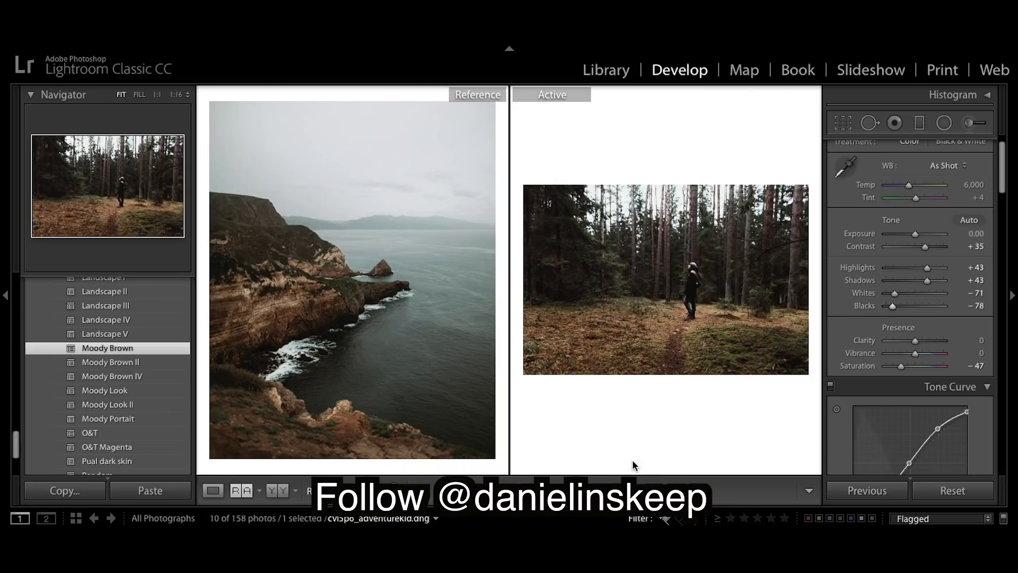
mouse_move(806, 451)
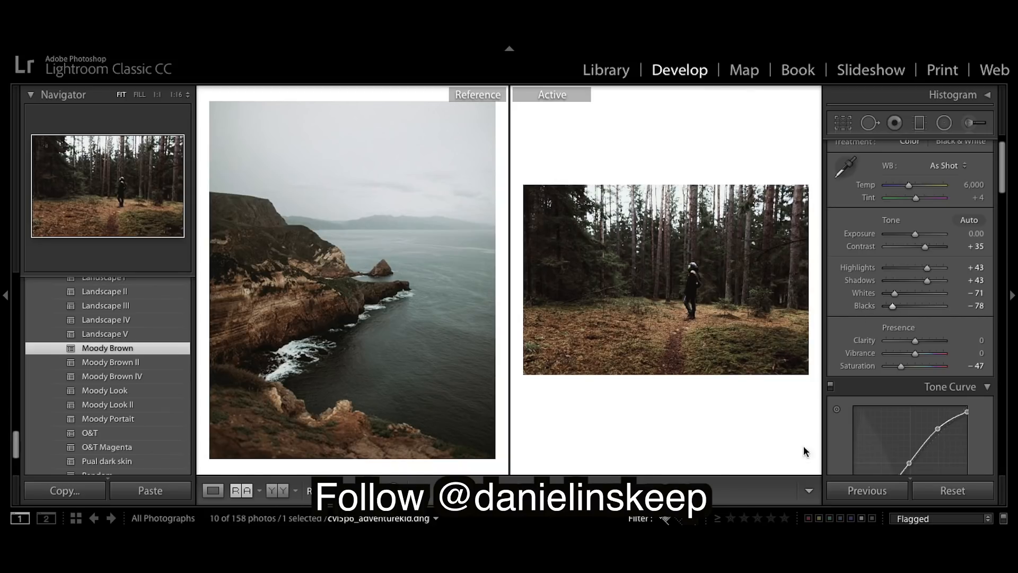
mouse_move(456, 80)
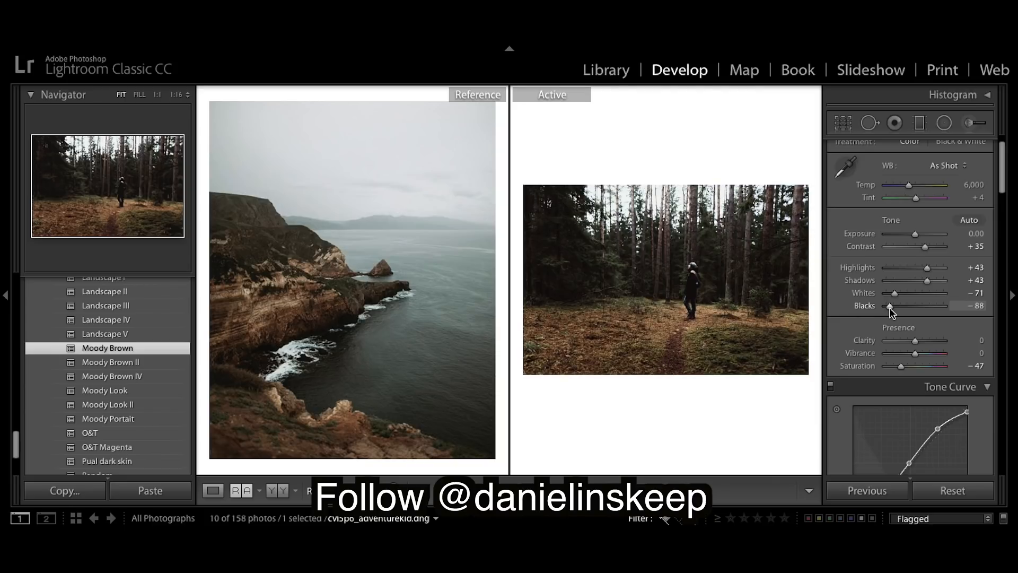
mouse_move(534, 451)
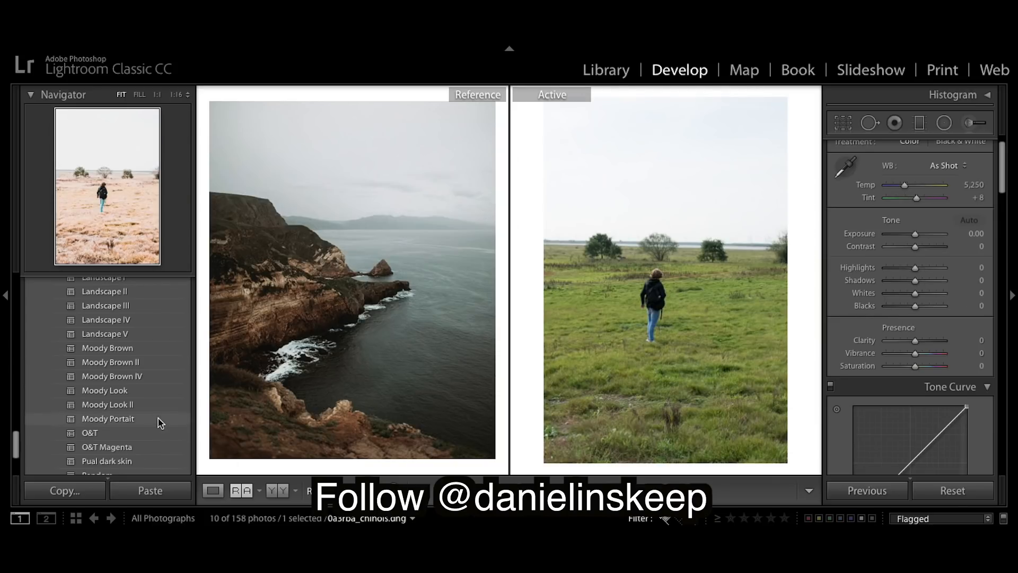
Apply the Moody Brown preset to the green field hiker photo
click(107, 348)
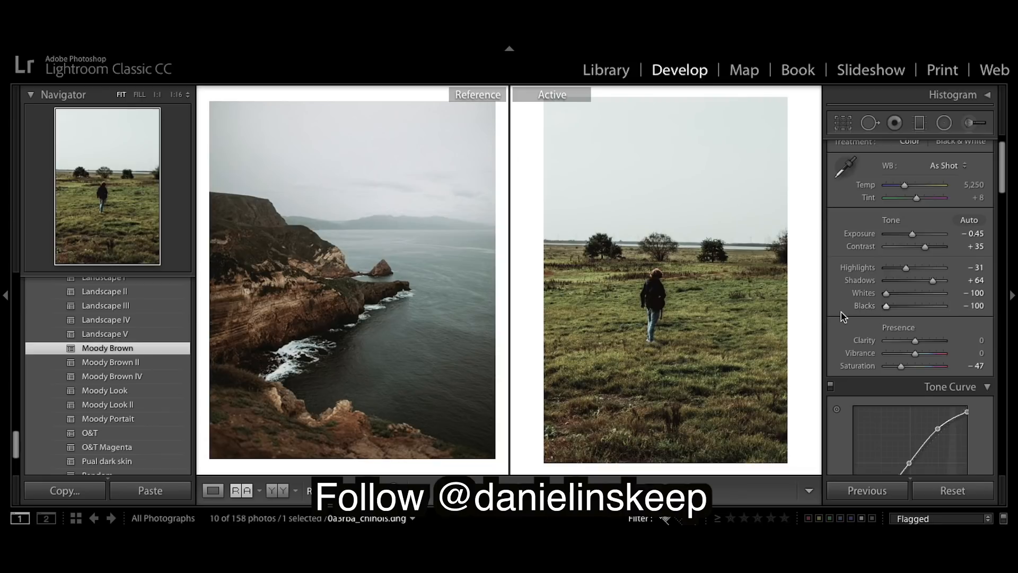
mouse_move(864, 428)
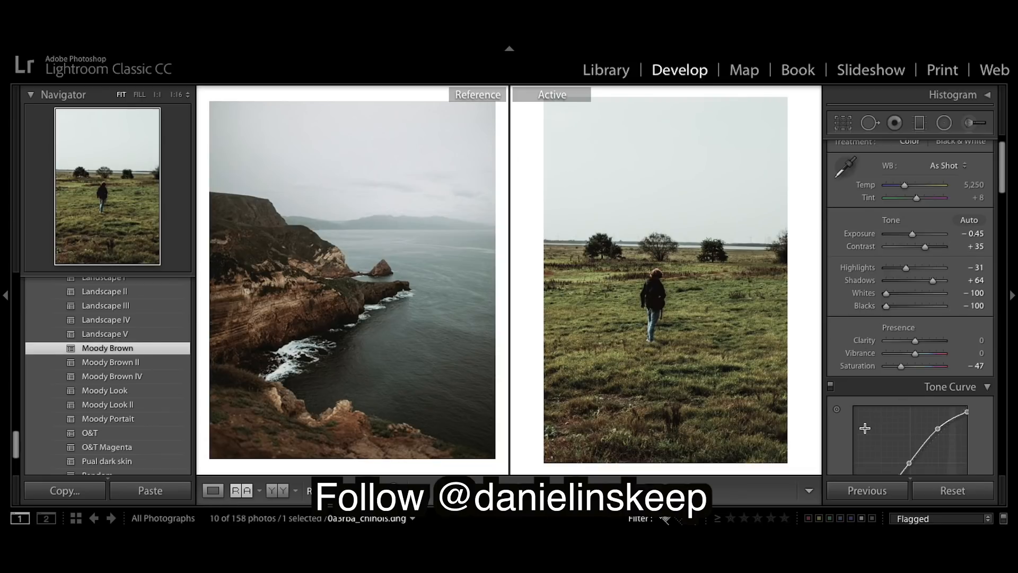
mouse_move(799, 401)
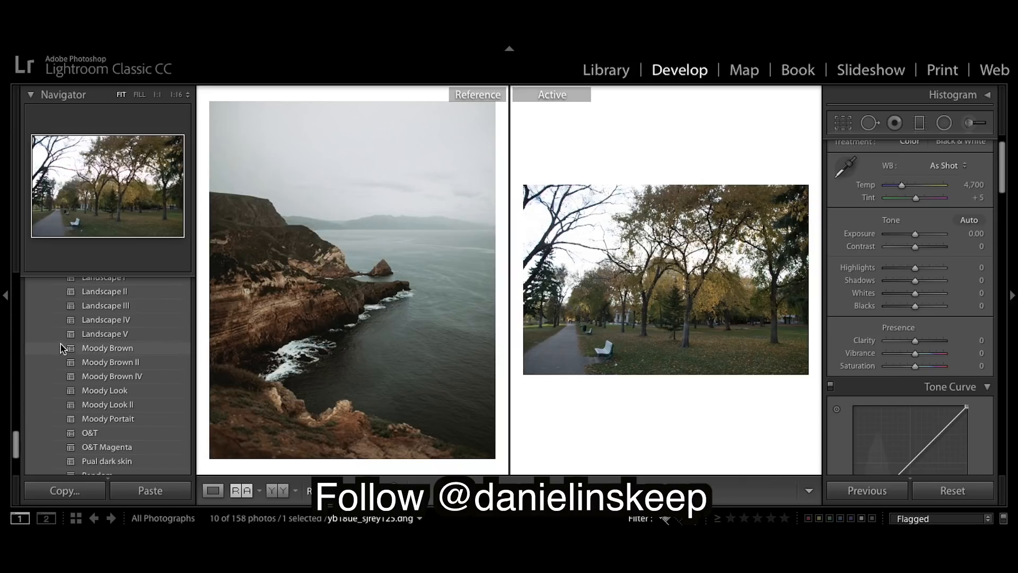
Apply the Moody Brown preset to the park trees photo and compare it against the unedited view
click(107, 348)
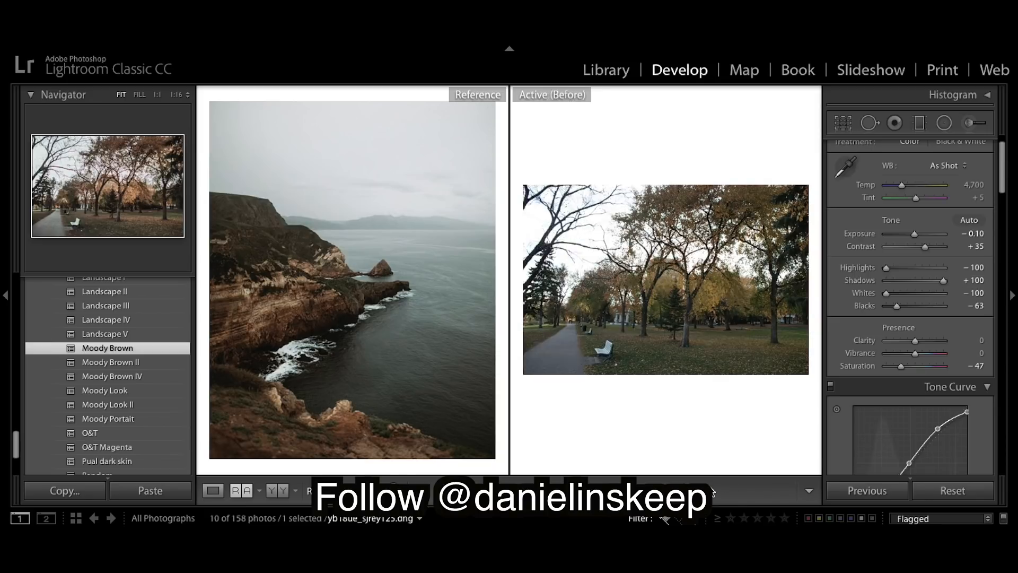
click(550, 94)
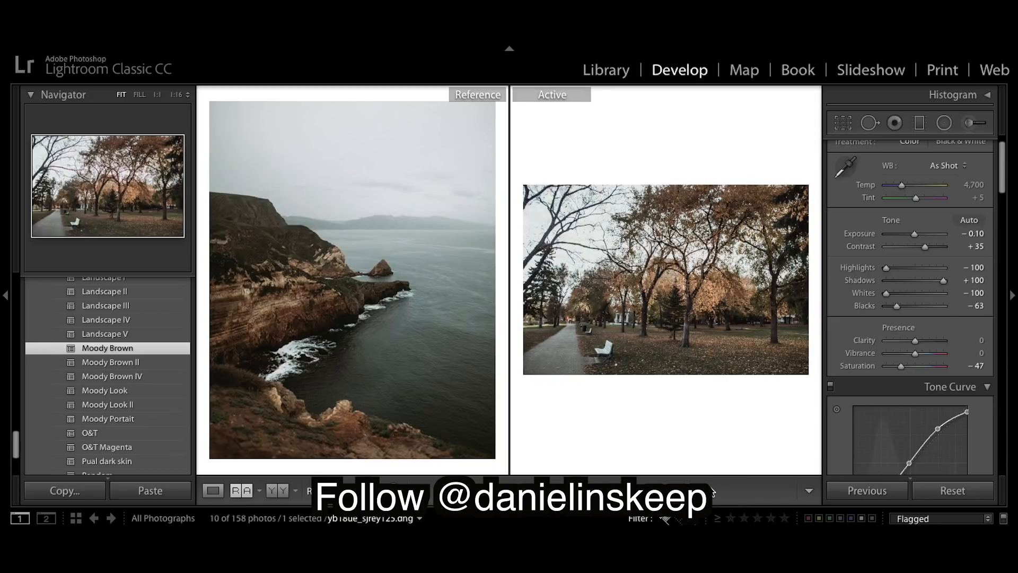